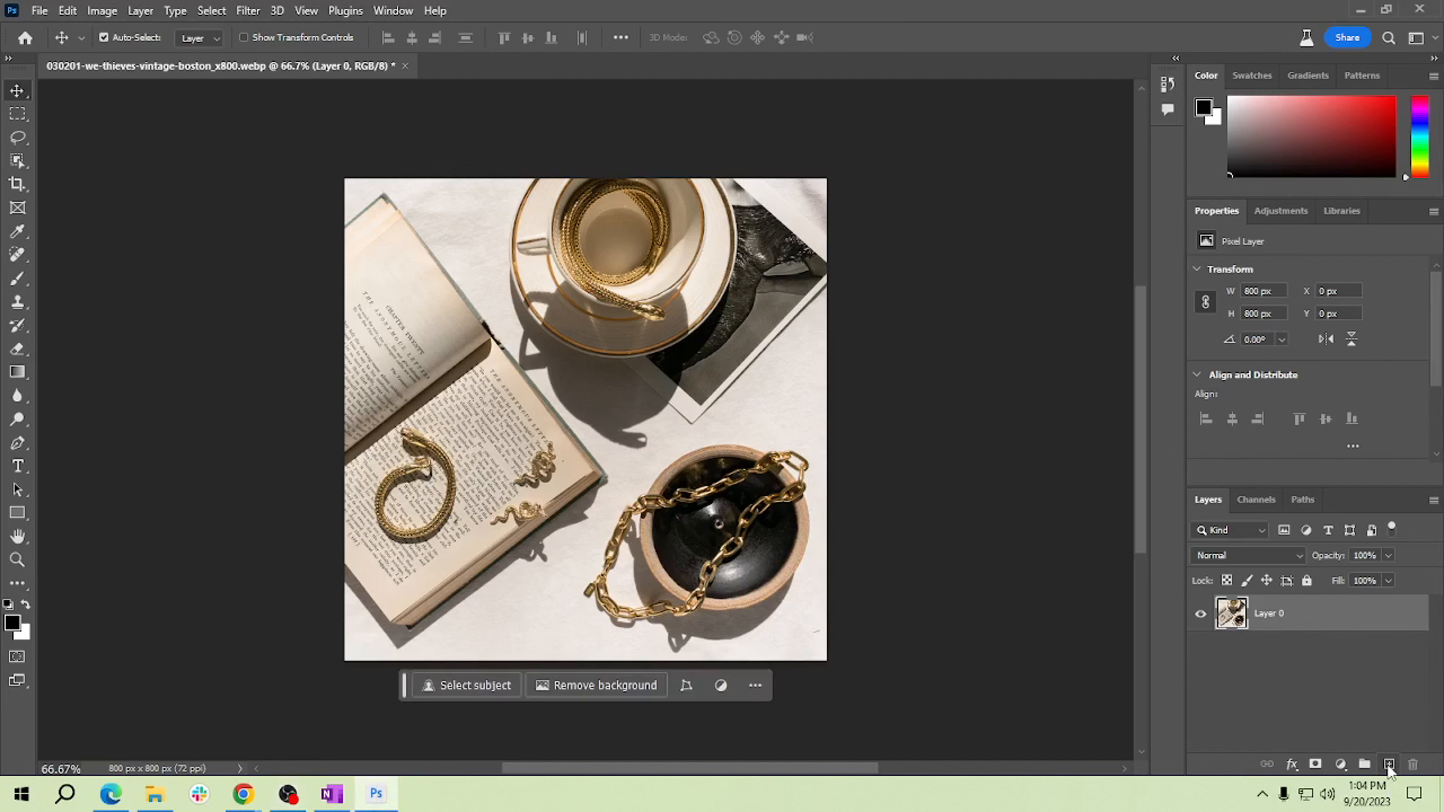
Step: Add empty Layer 1 above the jewelry photo layer
left_click(1389, 765)
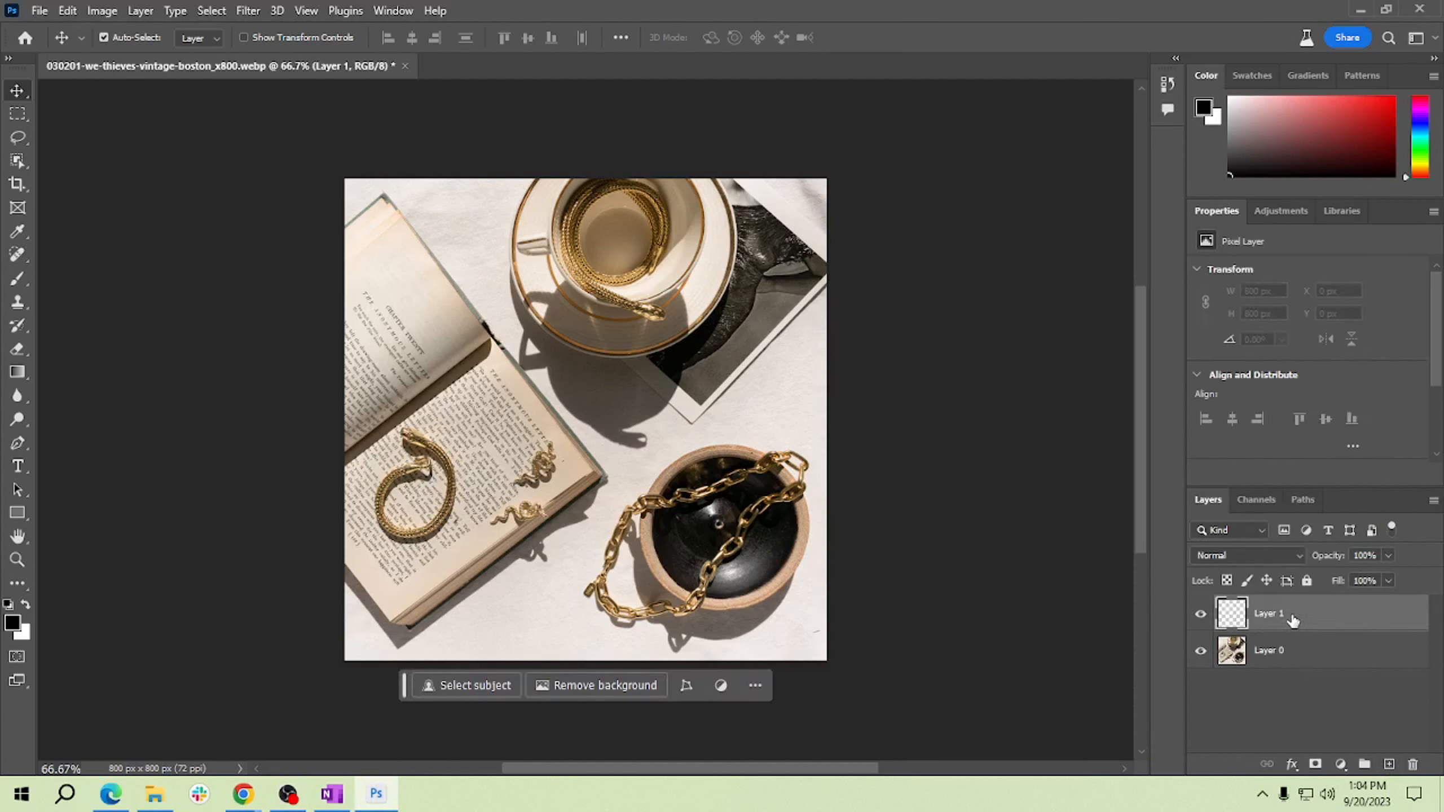
mouse_move(1249, 664)
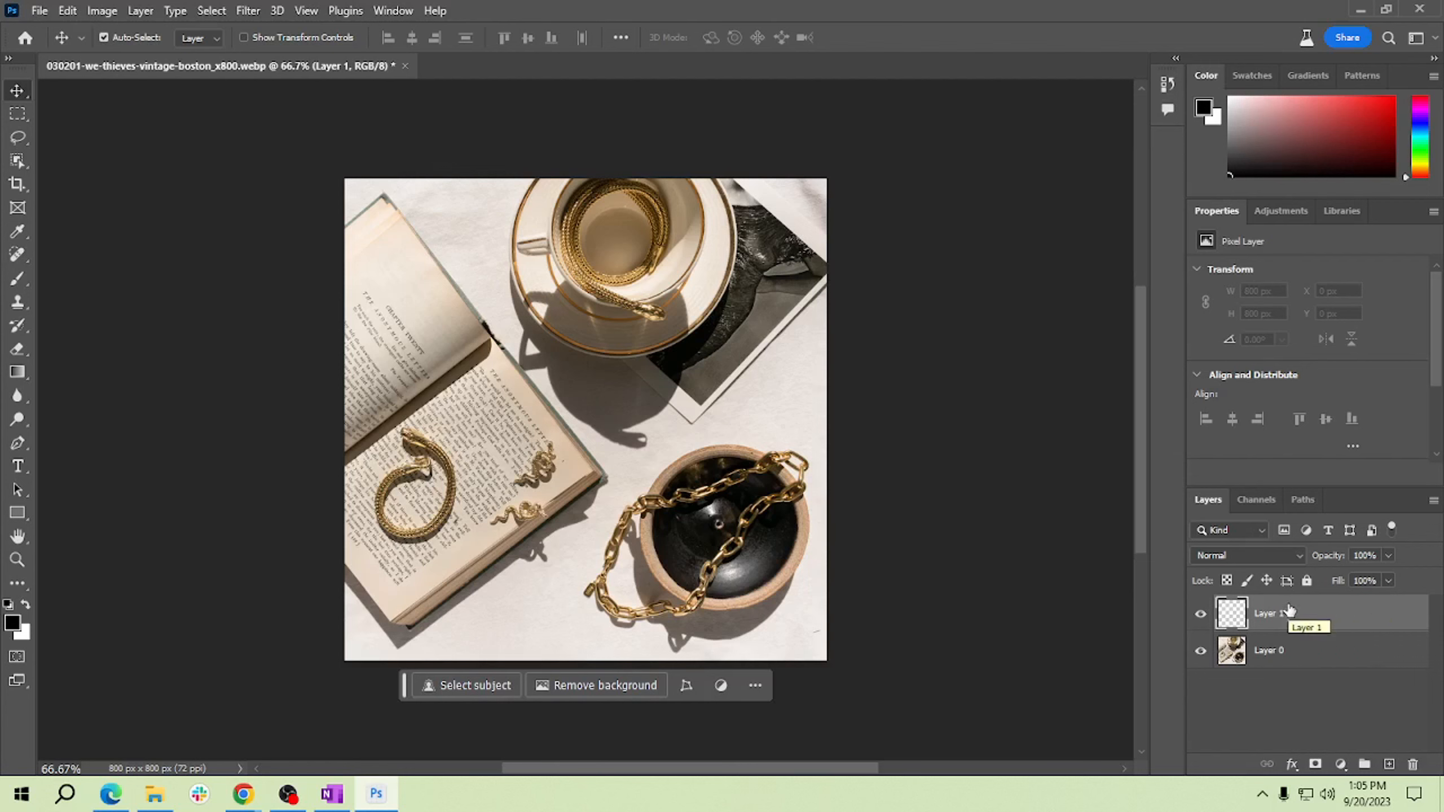
mouse_move(1091, 539)
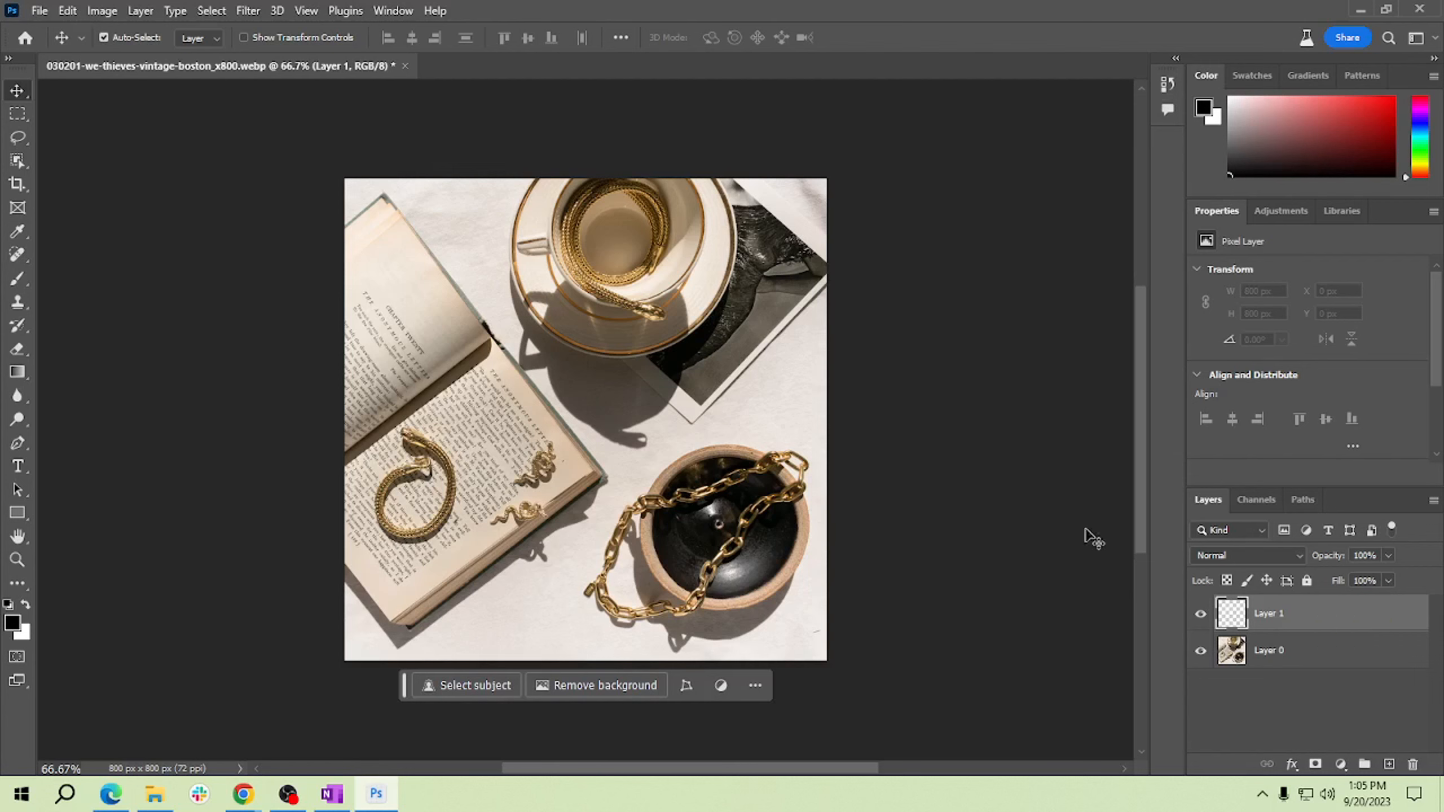
mouse_move(1299, 419)
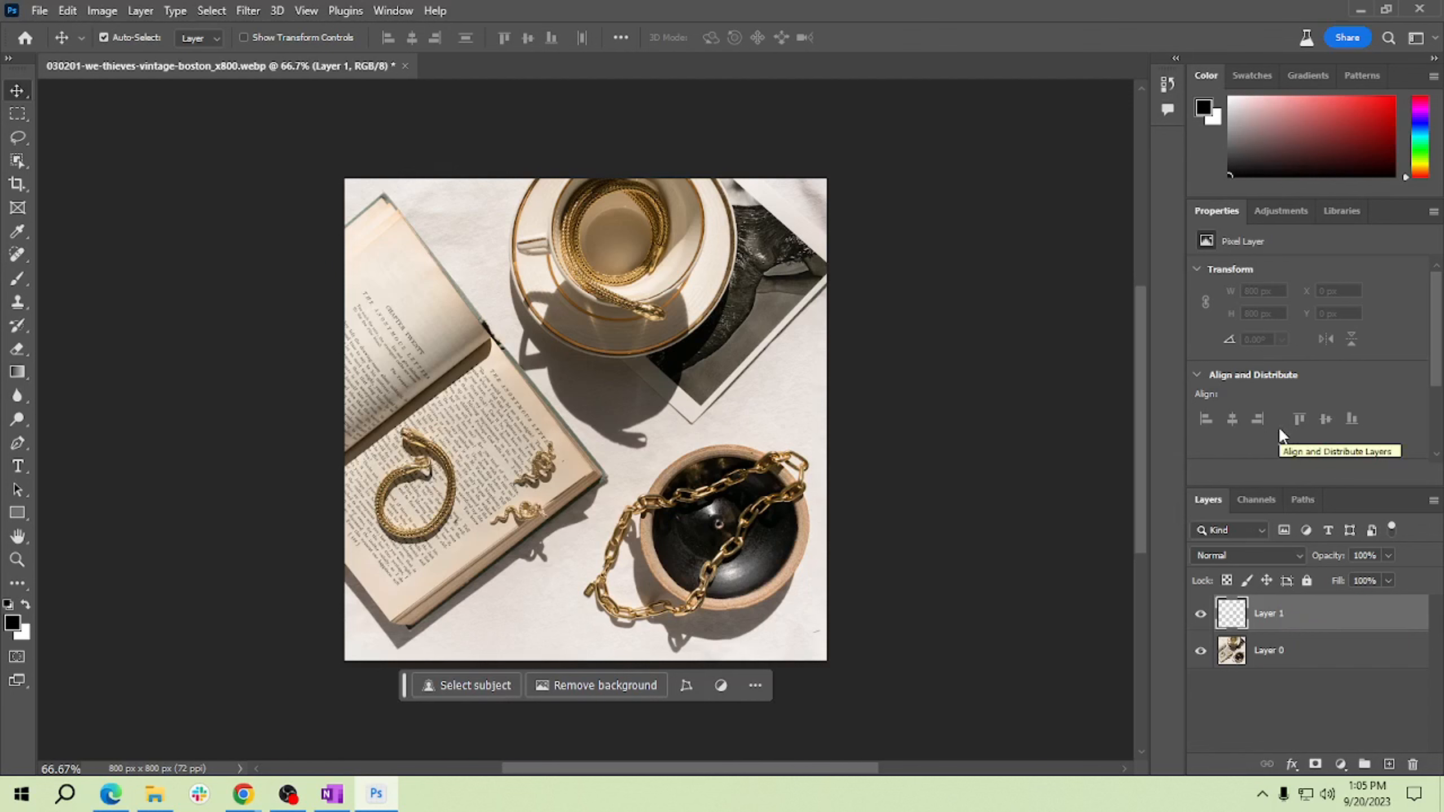
mouse_move(9, 419)
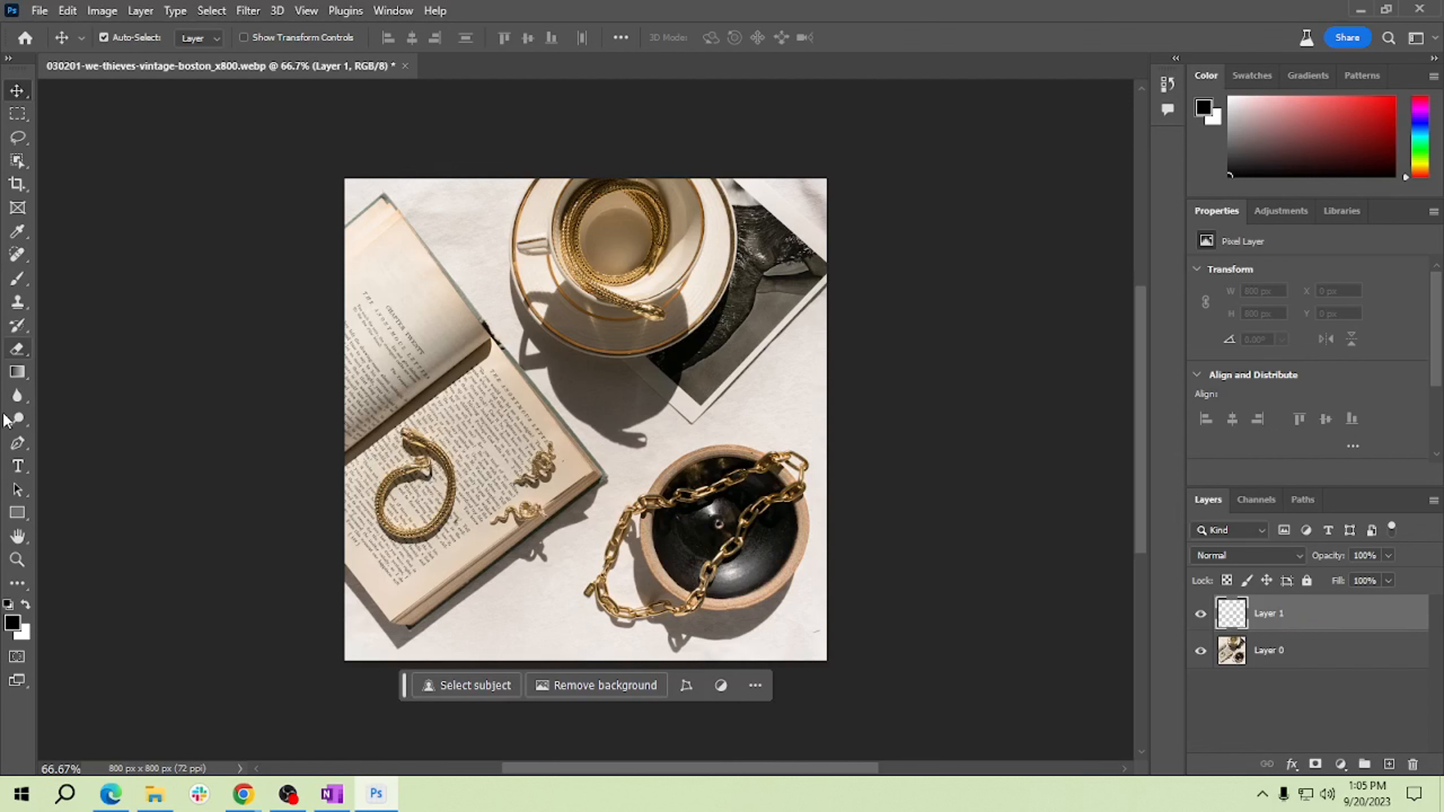
Step: Select the Gradient tool with Radial style and a yellow-to-orange Oranges preset
left_click(16, 371)
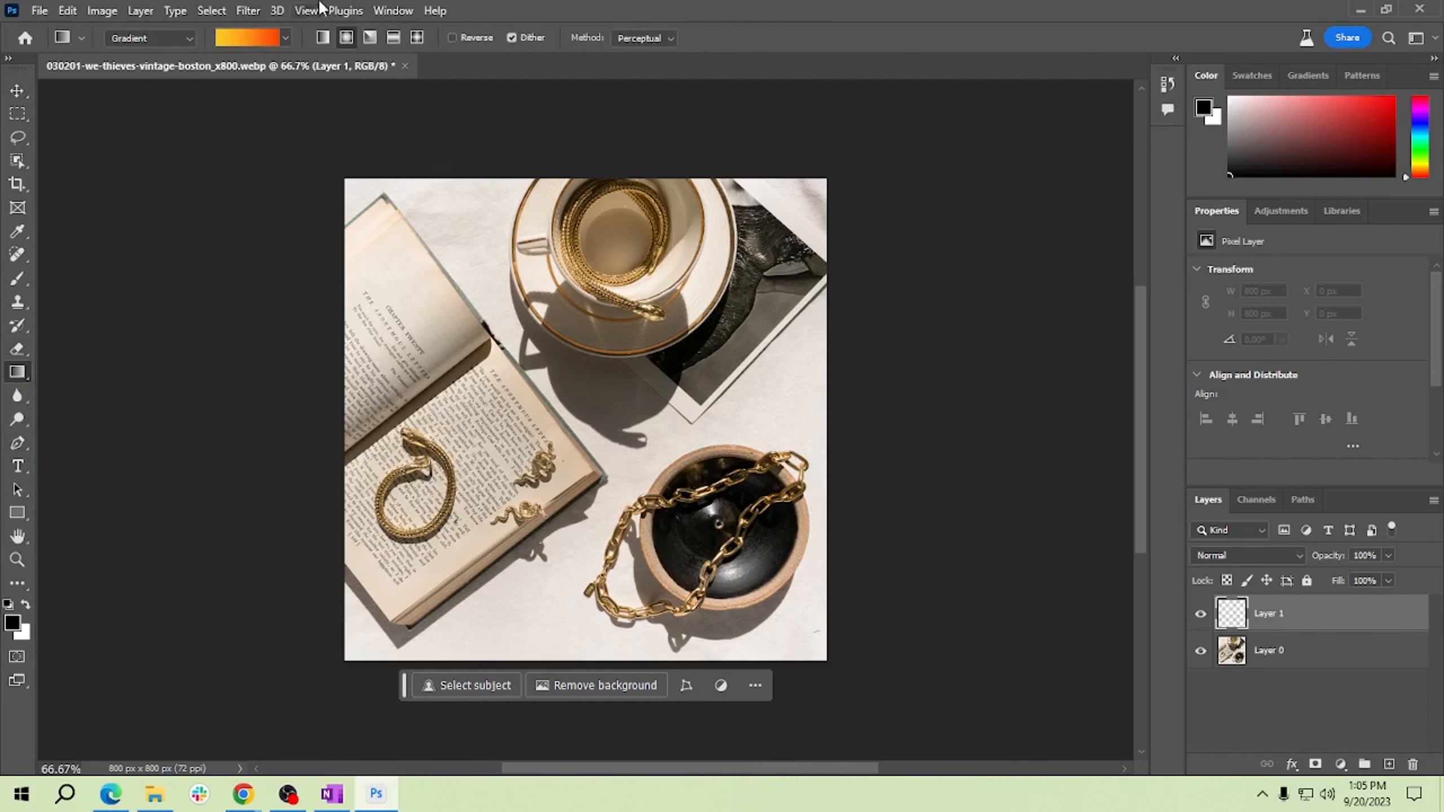
mouse_move(346, 38)
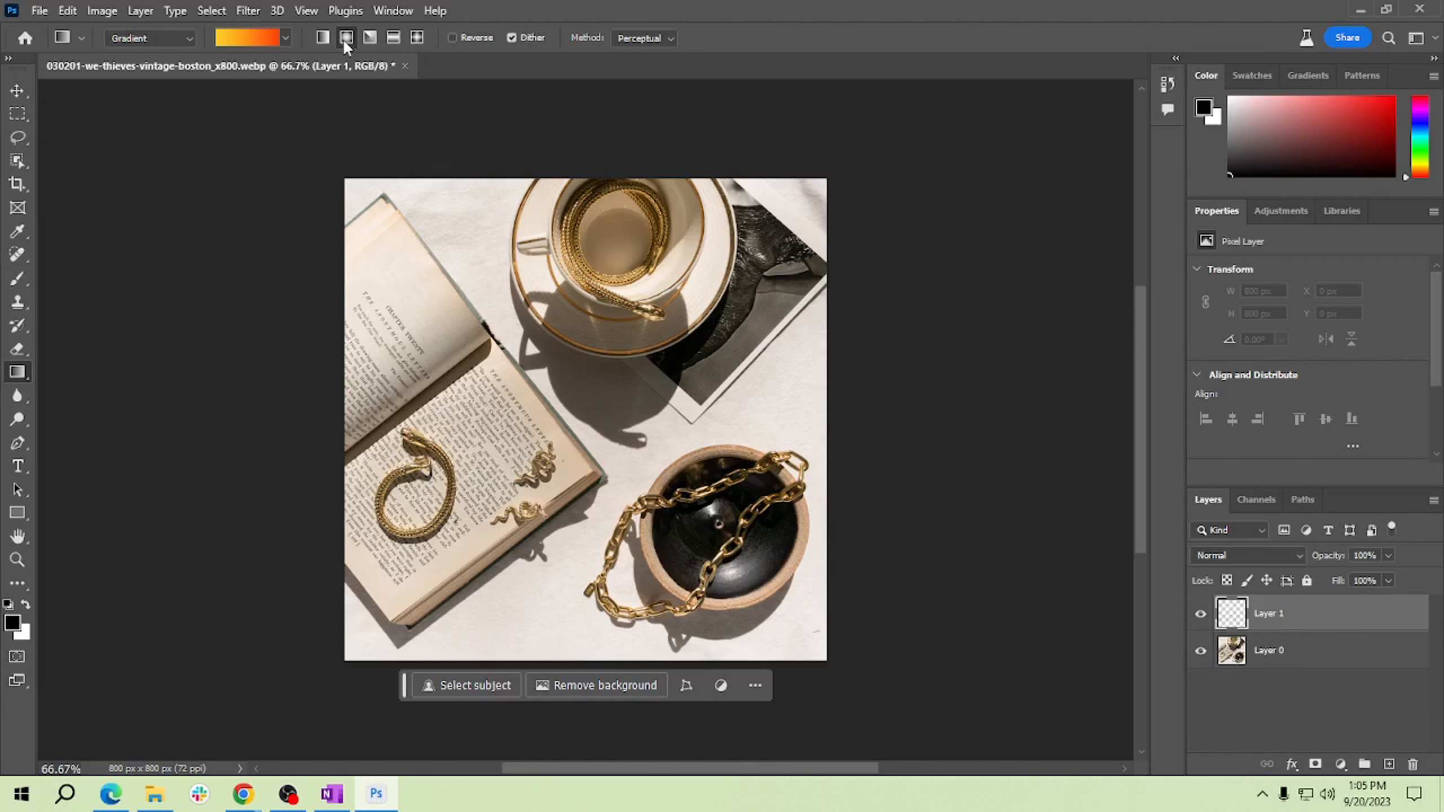
left_click(284, 38)
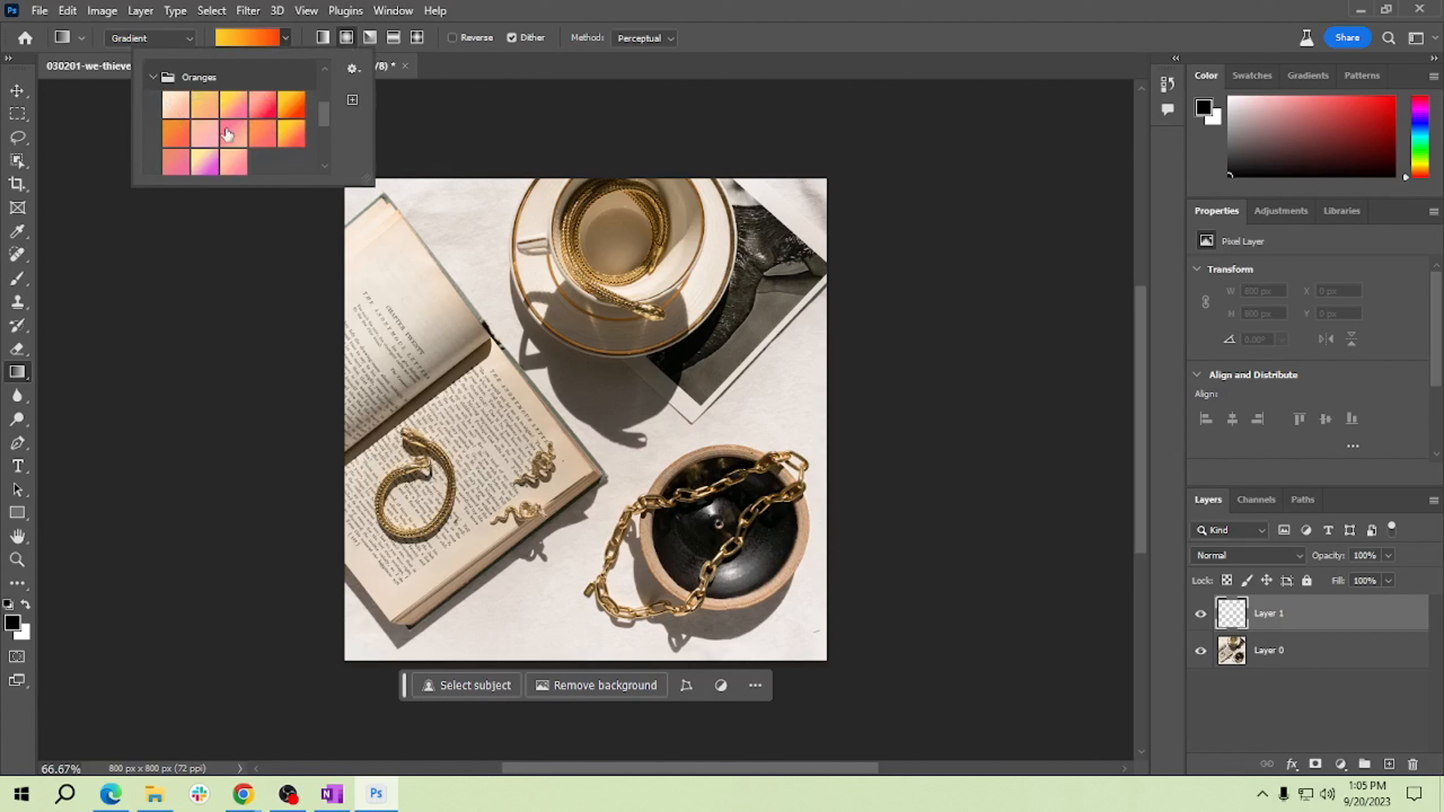
left_click(152, 78)
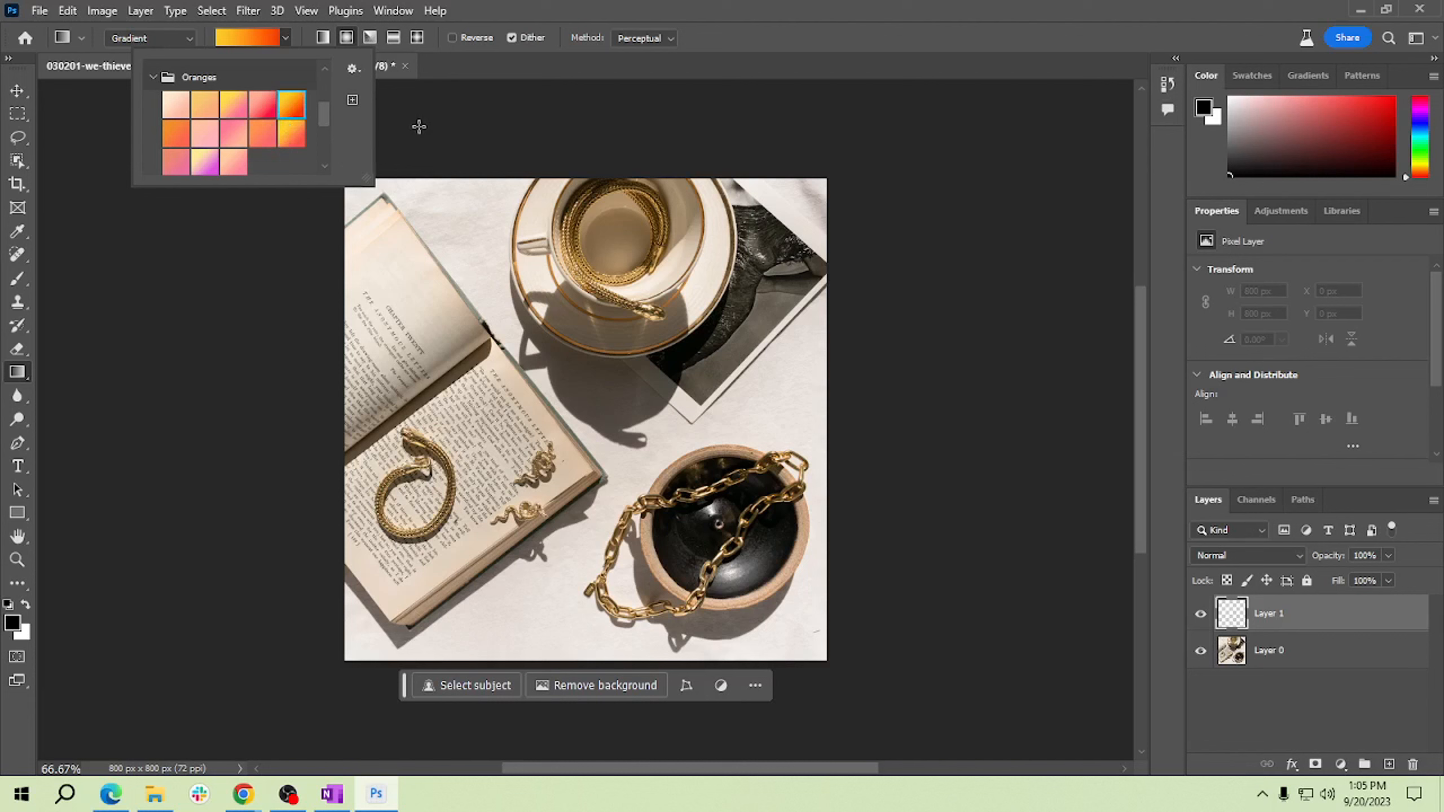
mouse_move(566, 337)
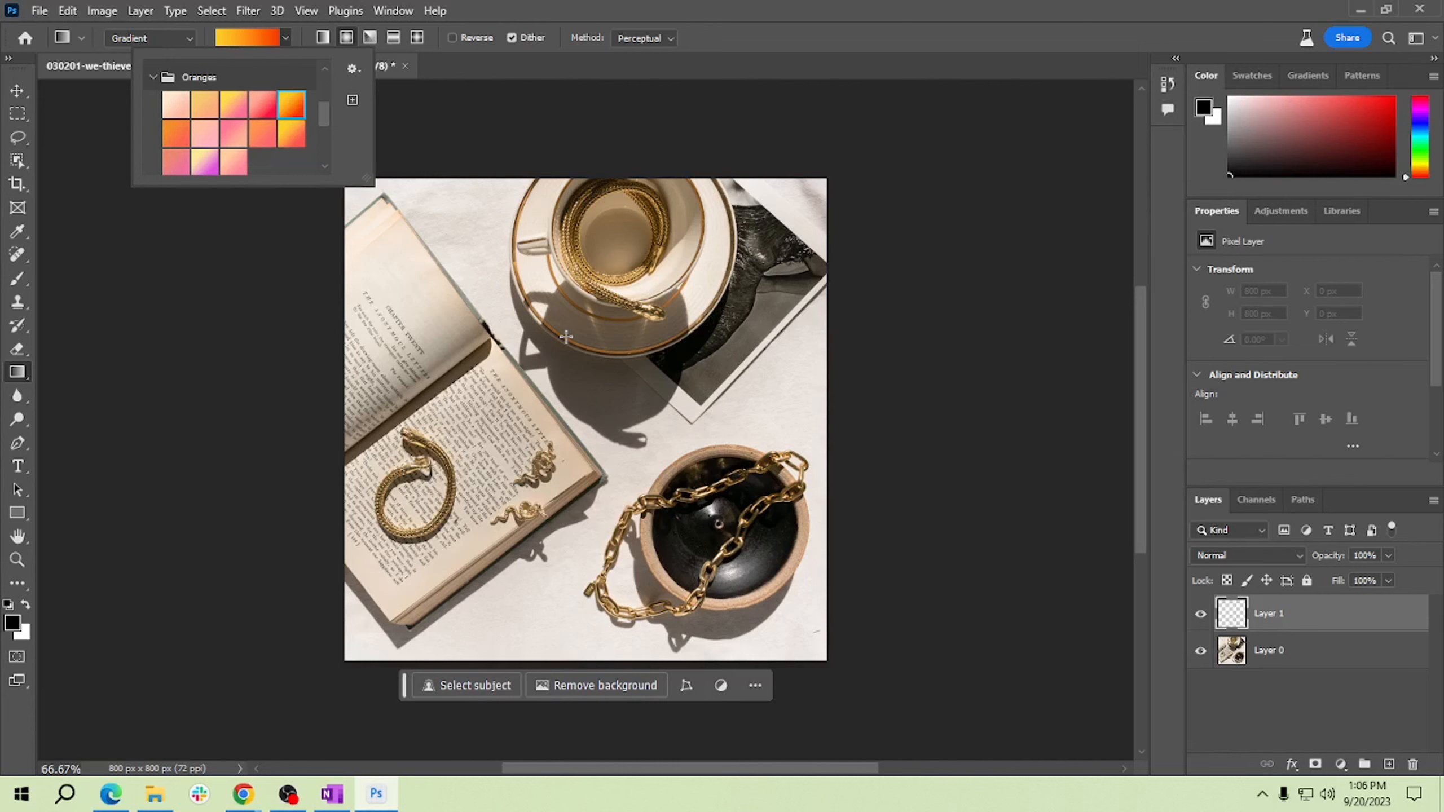
mouse_move(582, 421)
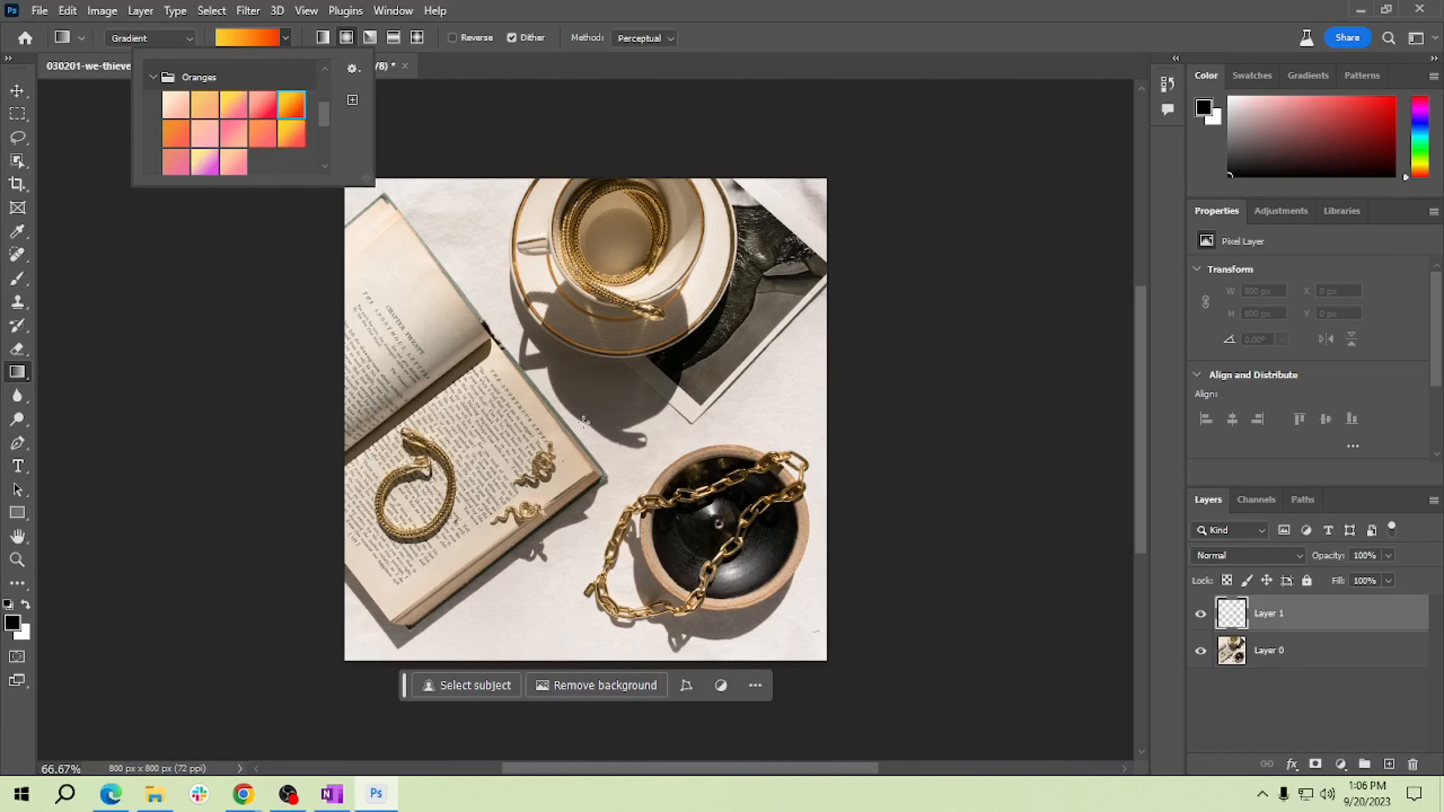
Step: Drag a radial yellow-to-orange gradient fill, moving its centre toward the upper left
left_click_drag(583, 423, 393, 224)
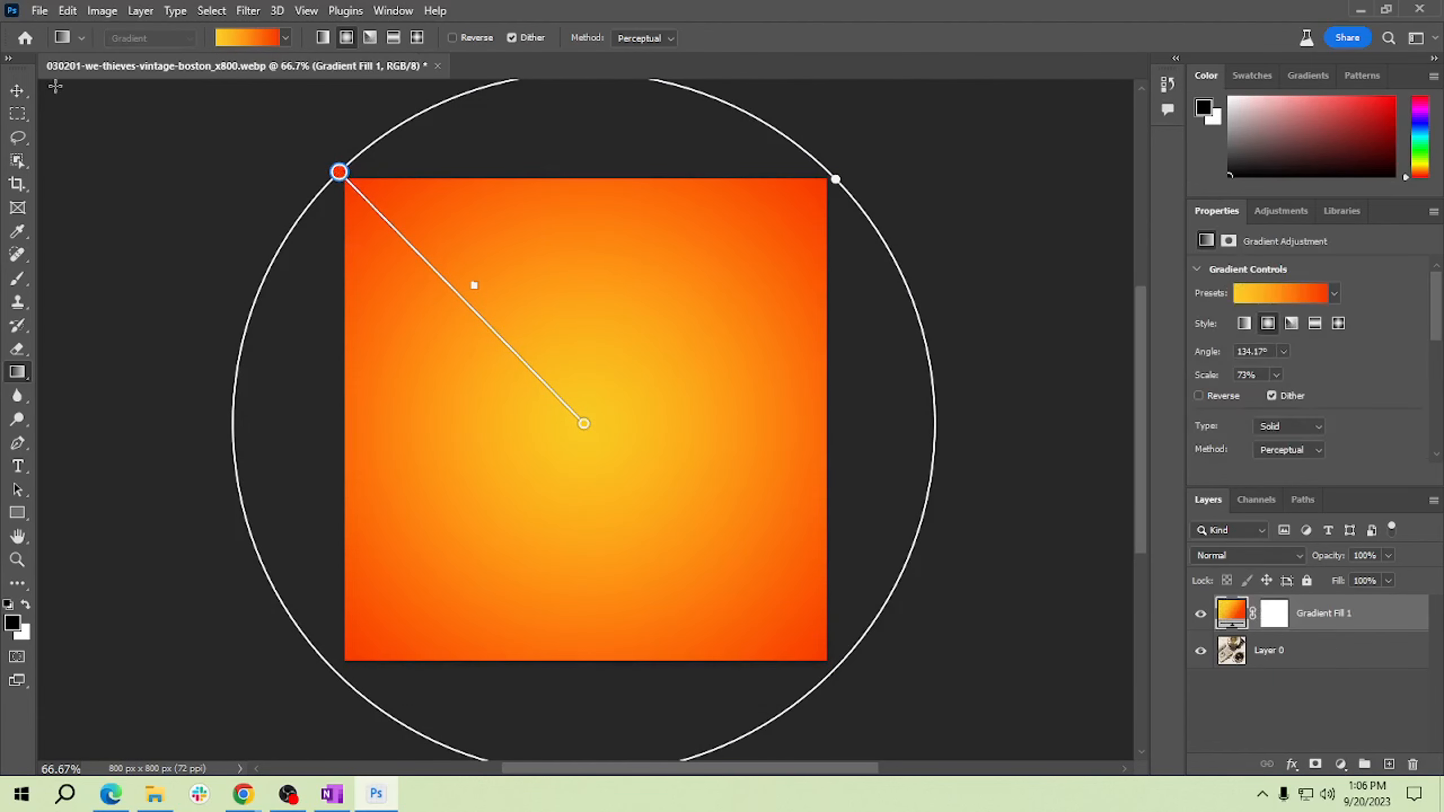
mouse_move(585, 435)
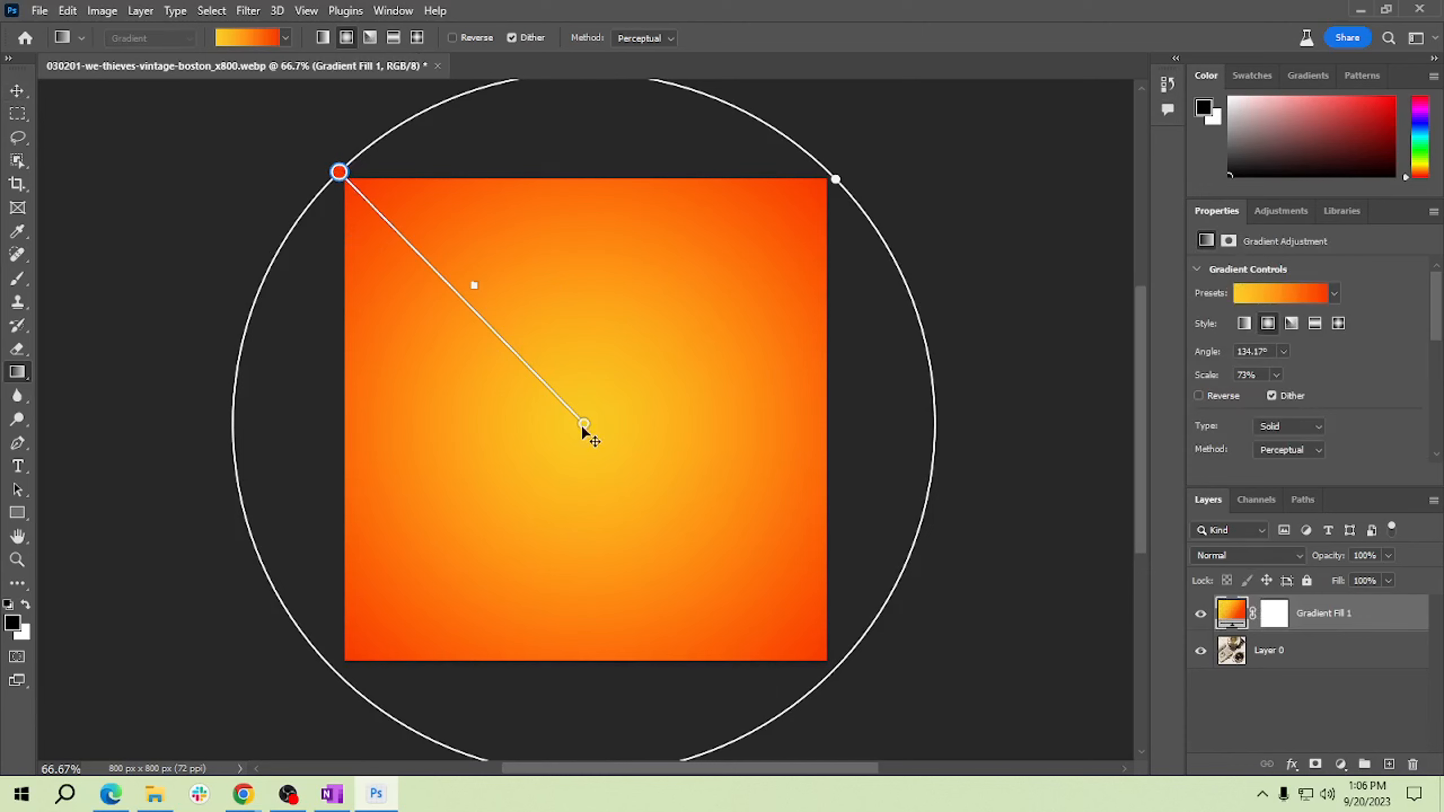
left_click_drag(585, 423, 537, 375)
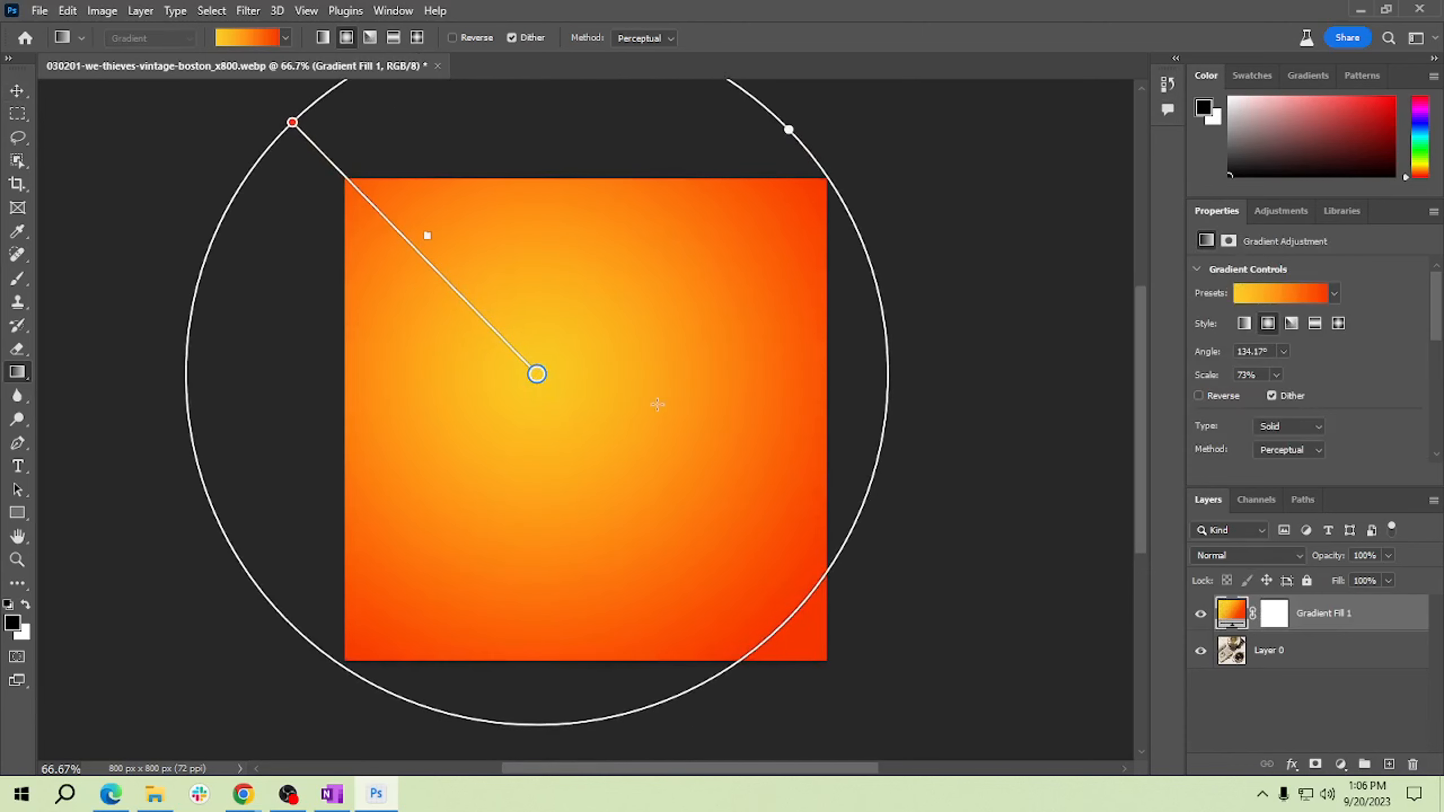
mouse_move(814, 450)
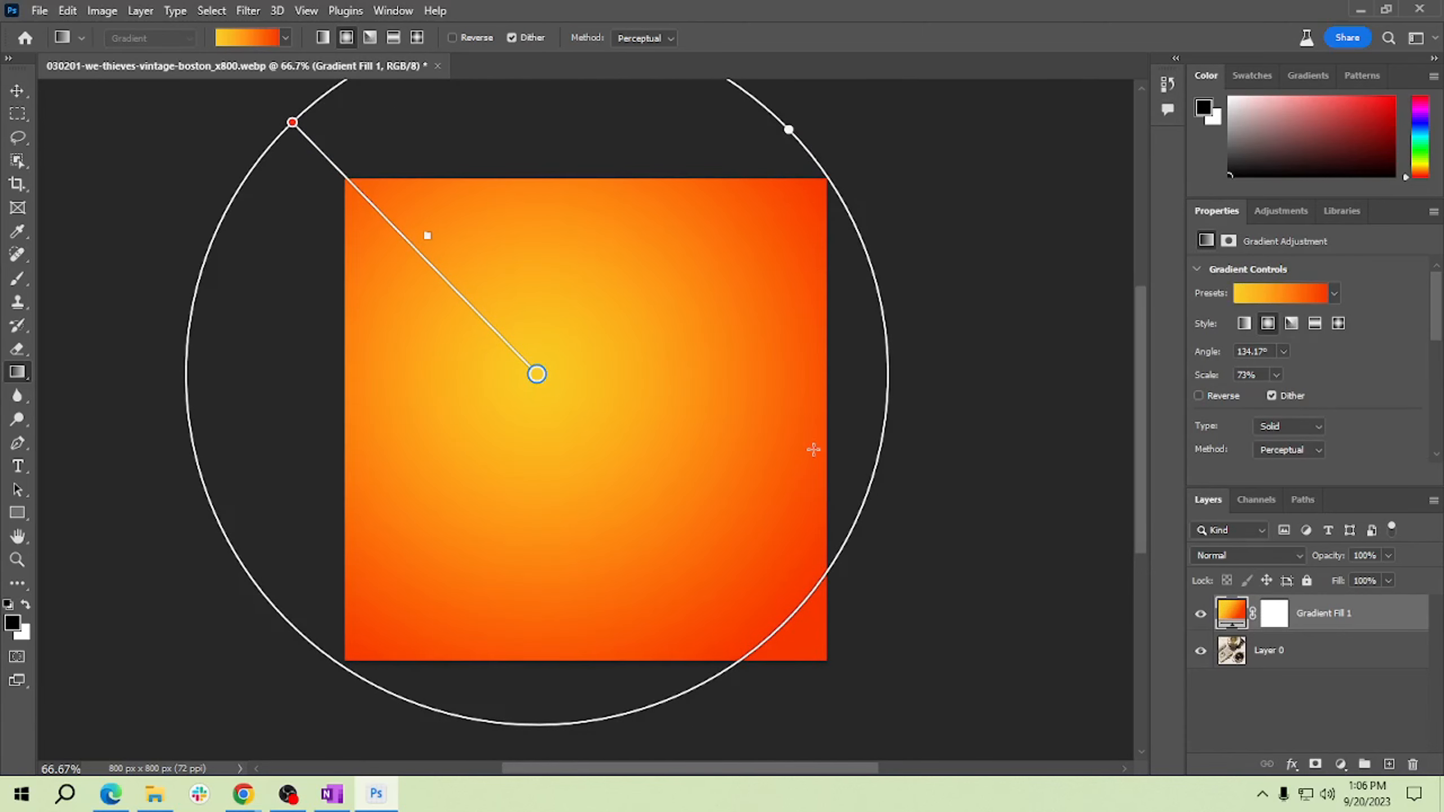
mouse_move(812, 128)
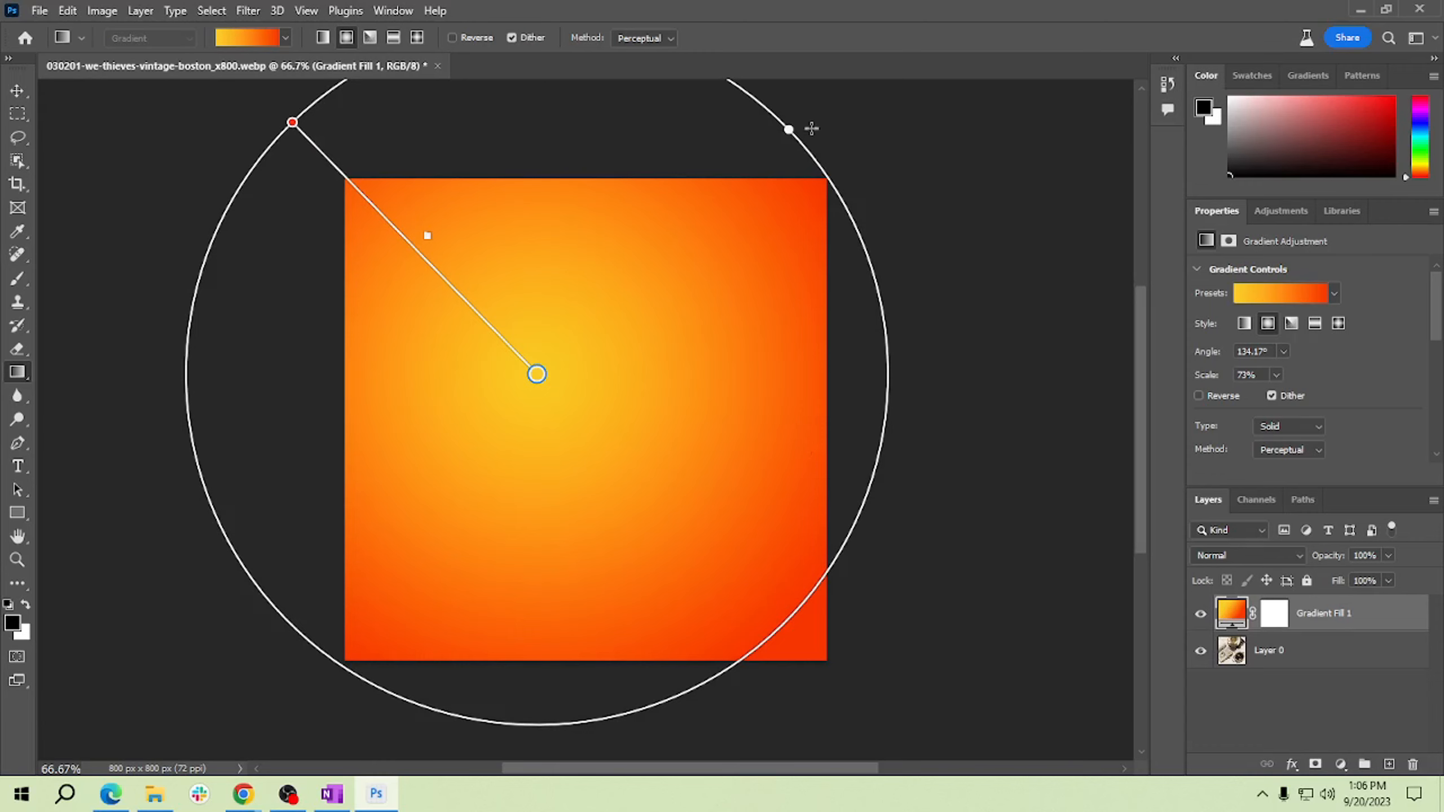
left_click_drag(788, 129, 761, 157)
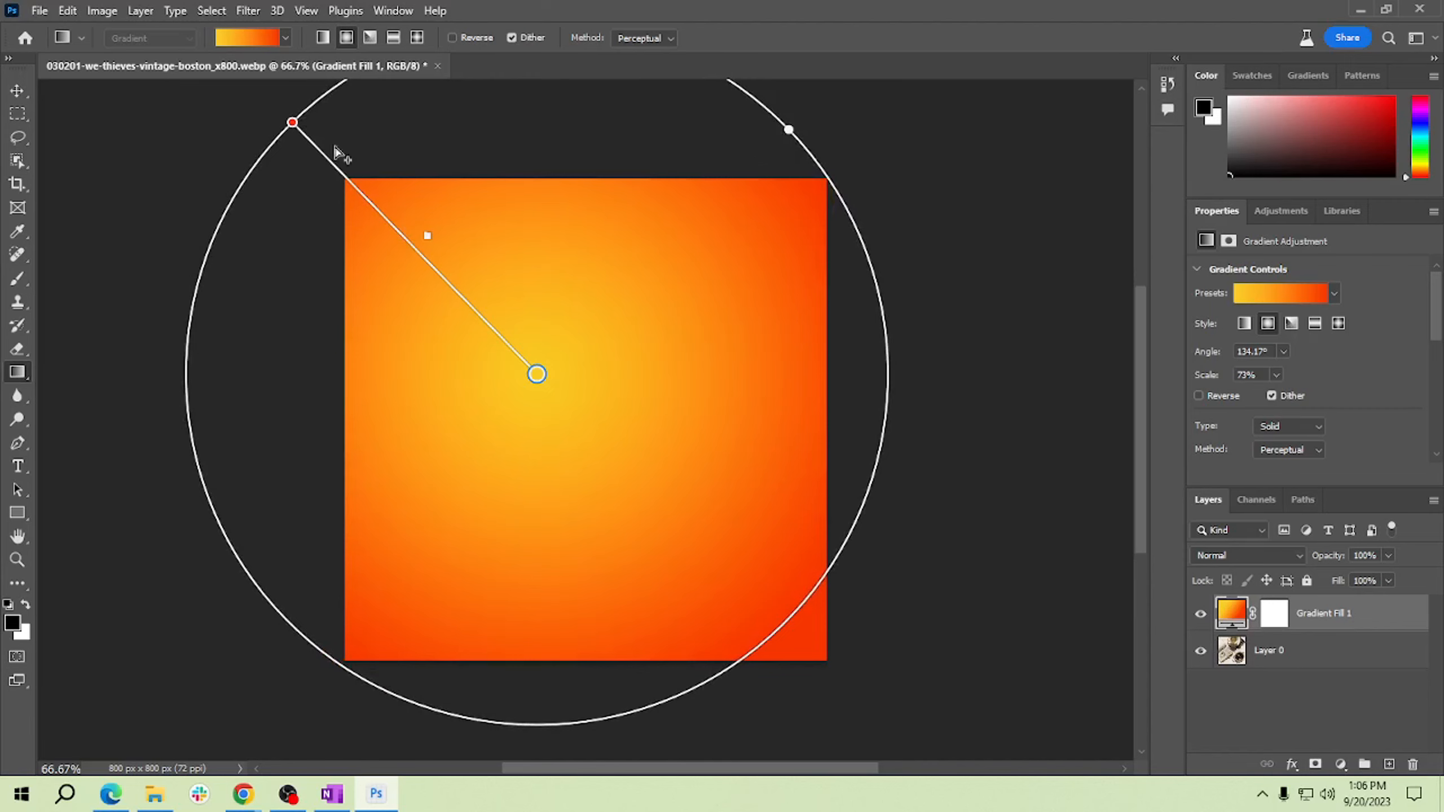
left_click_drag(537, 374, 477, 334)
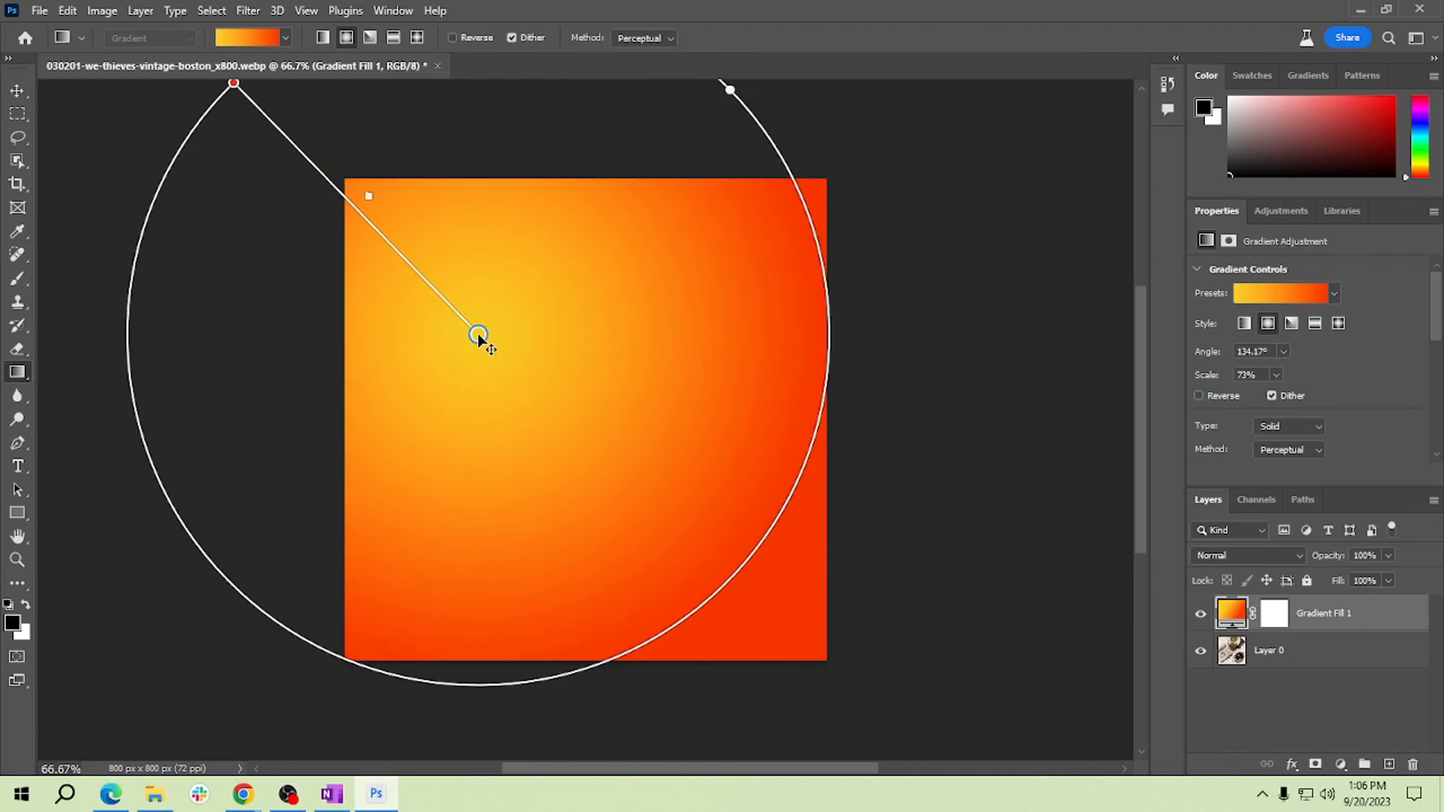
left_click_drag(479, 333, 484, 301)
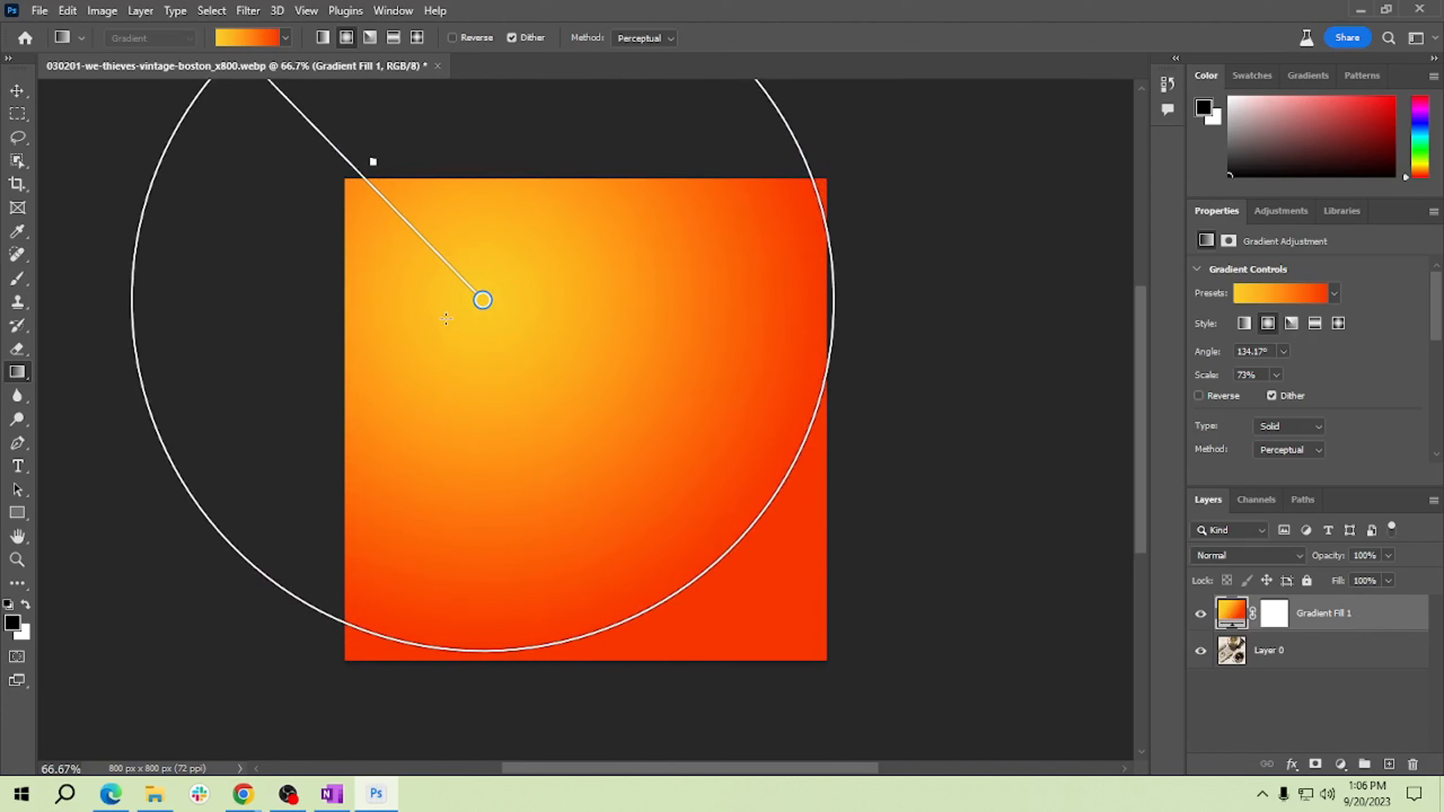
mouse_move(741, 326)
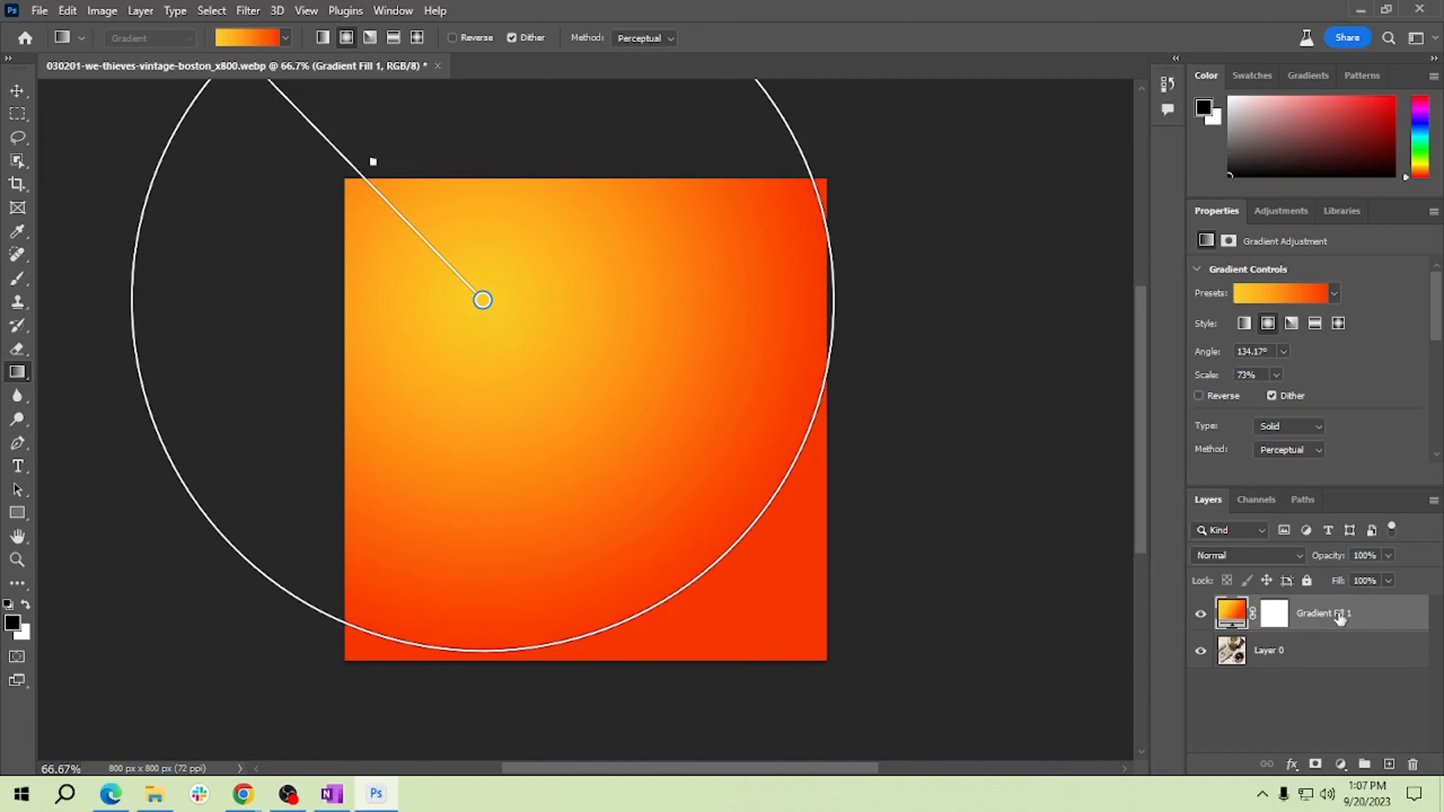
mouse_move(1374, 618)
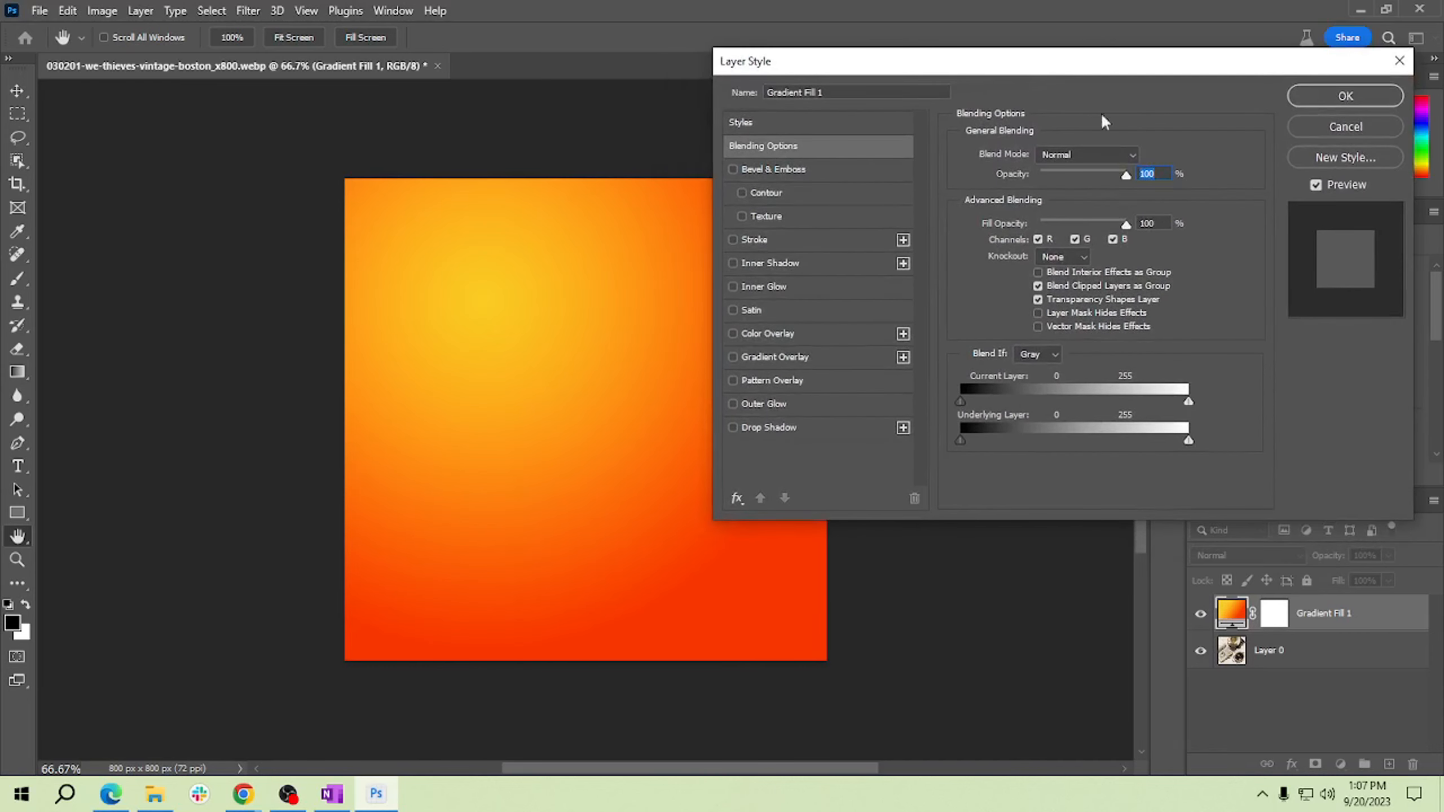
mouse_move(1154, 164)
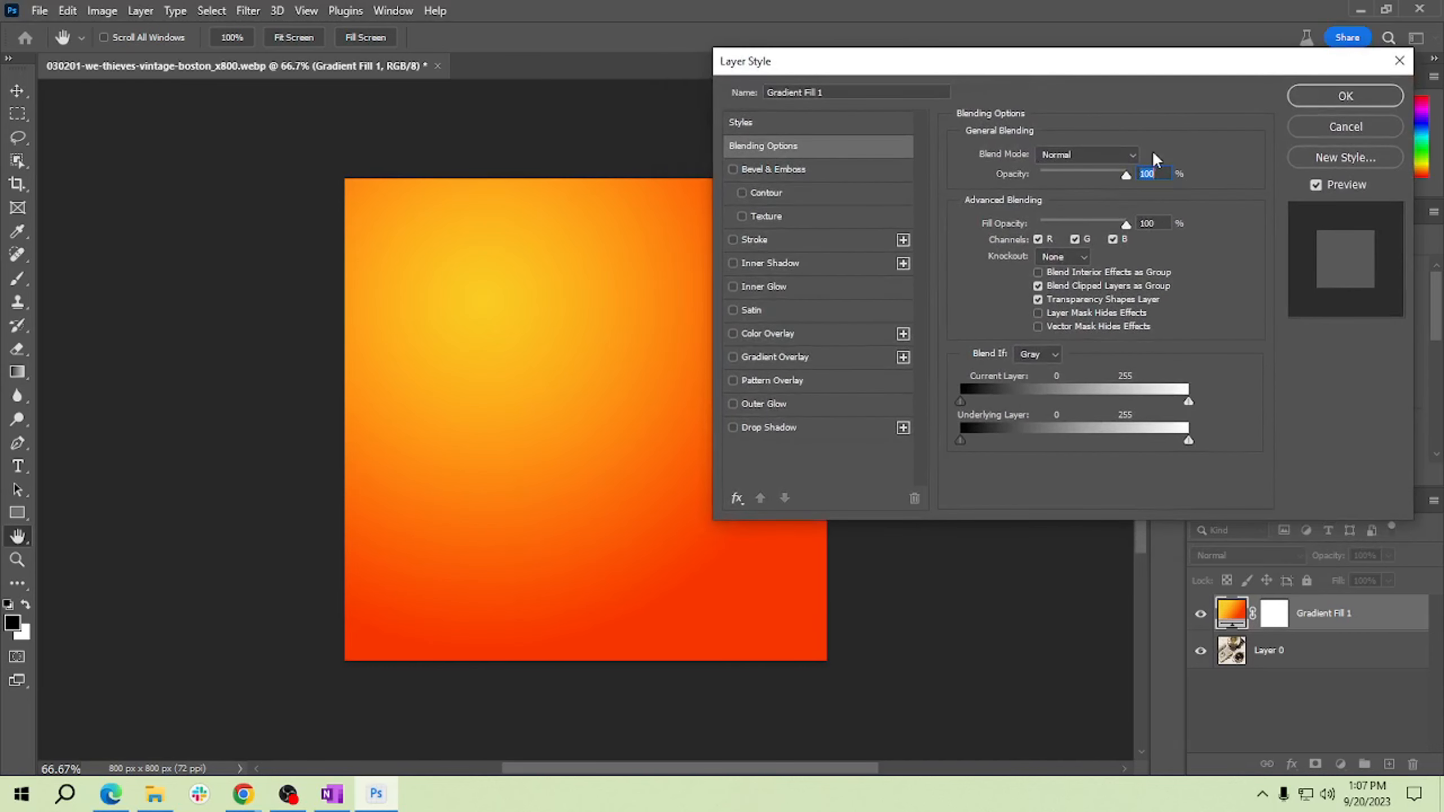
Step: Set Gradient Fill 1's blend mode to Screen
left_click(1087, 154)
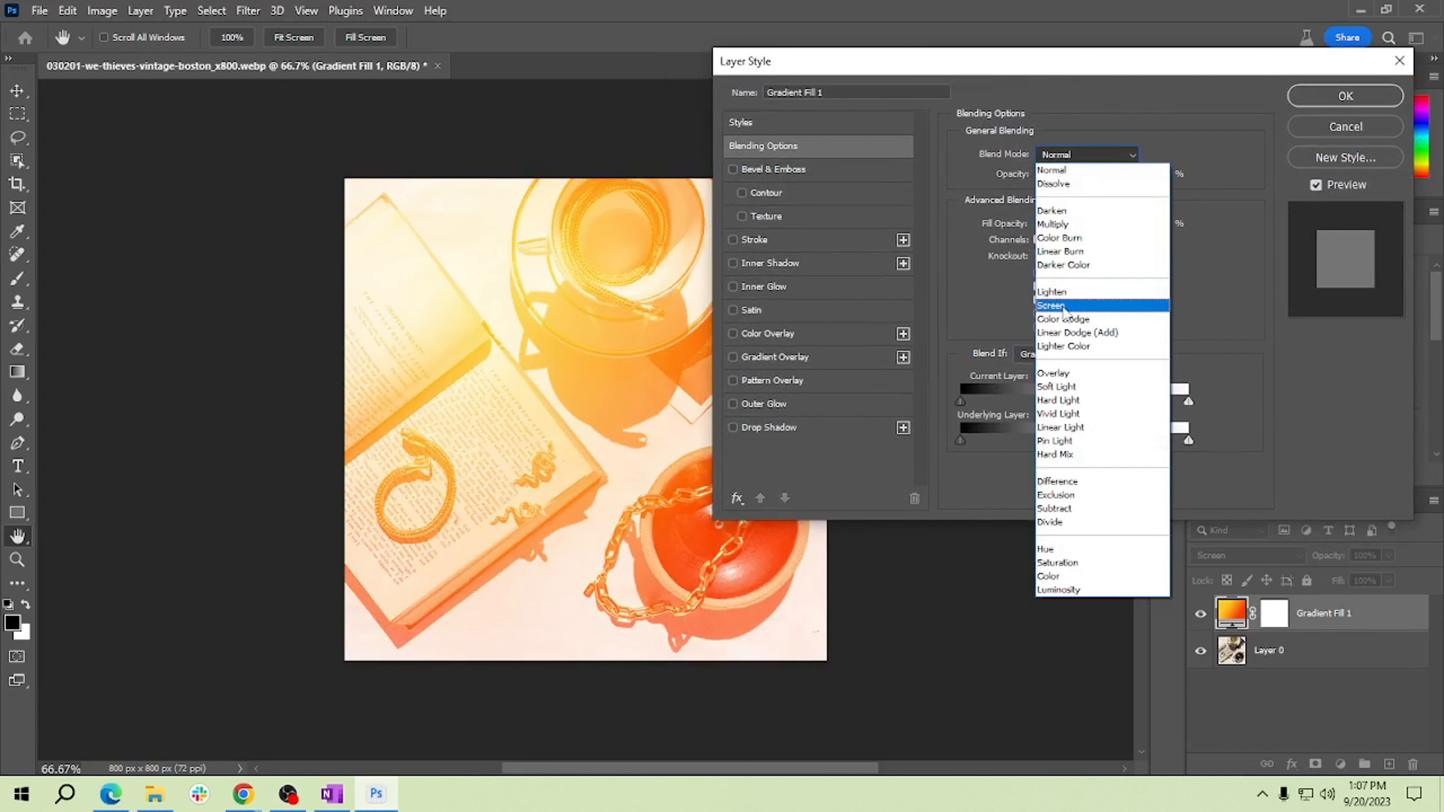
left_click(1051, 305)
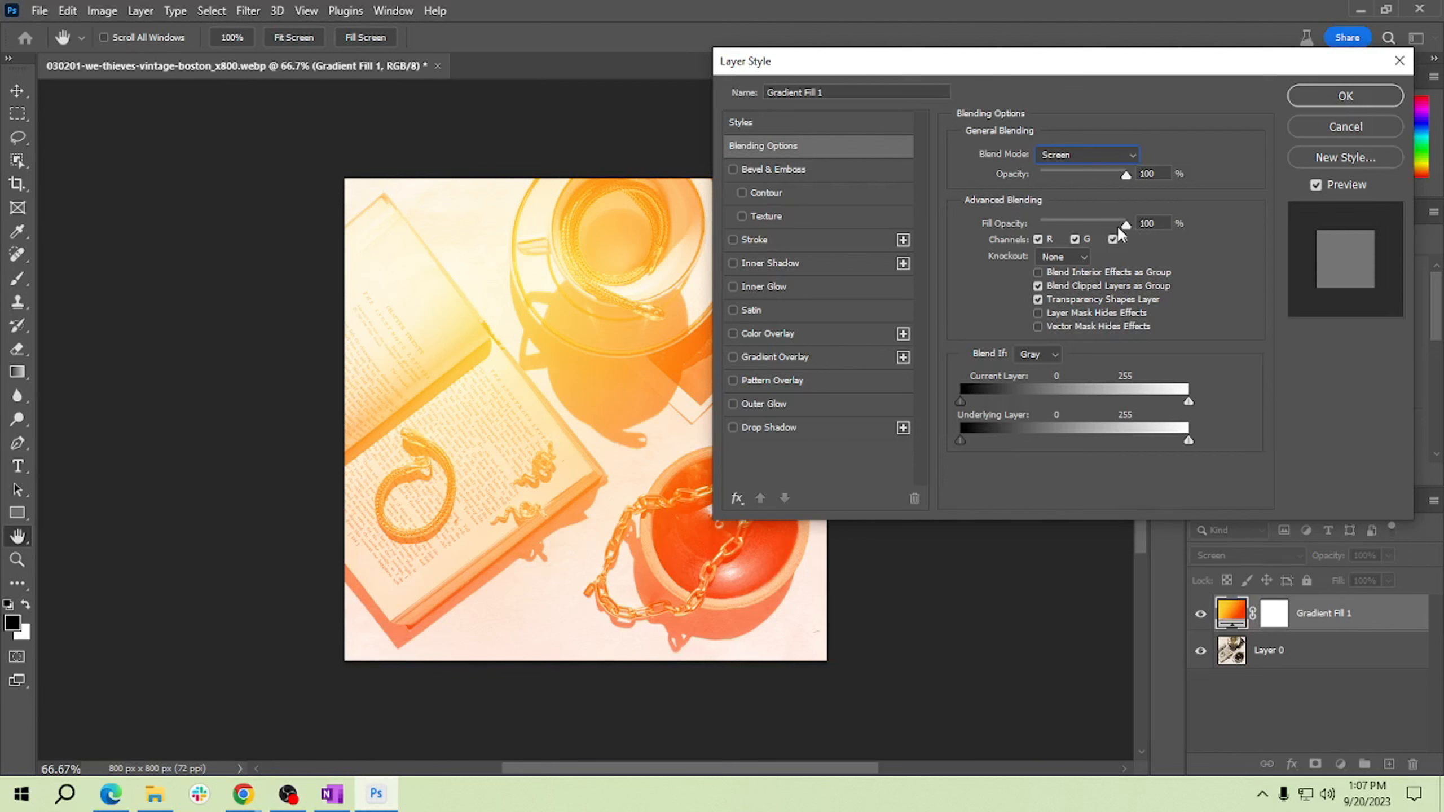
Step: Set Gradient Fill 1 to 53% fill and 59% opacity, and apply
left_click_drag(1123, 224, 1083, 224)
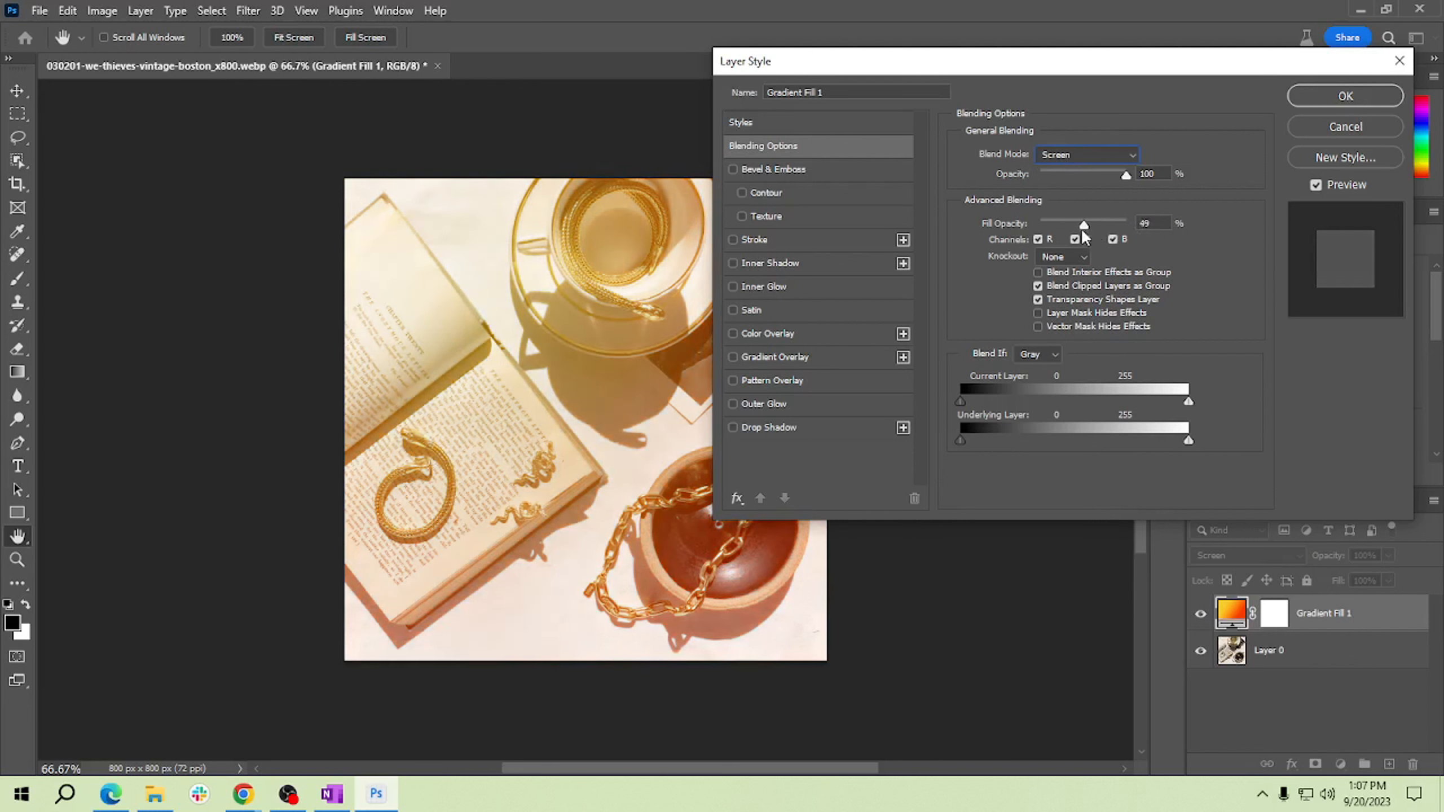
left_click_drag(1083, 224, 1088, 224)
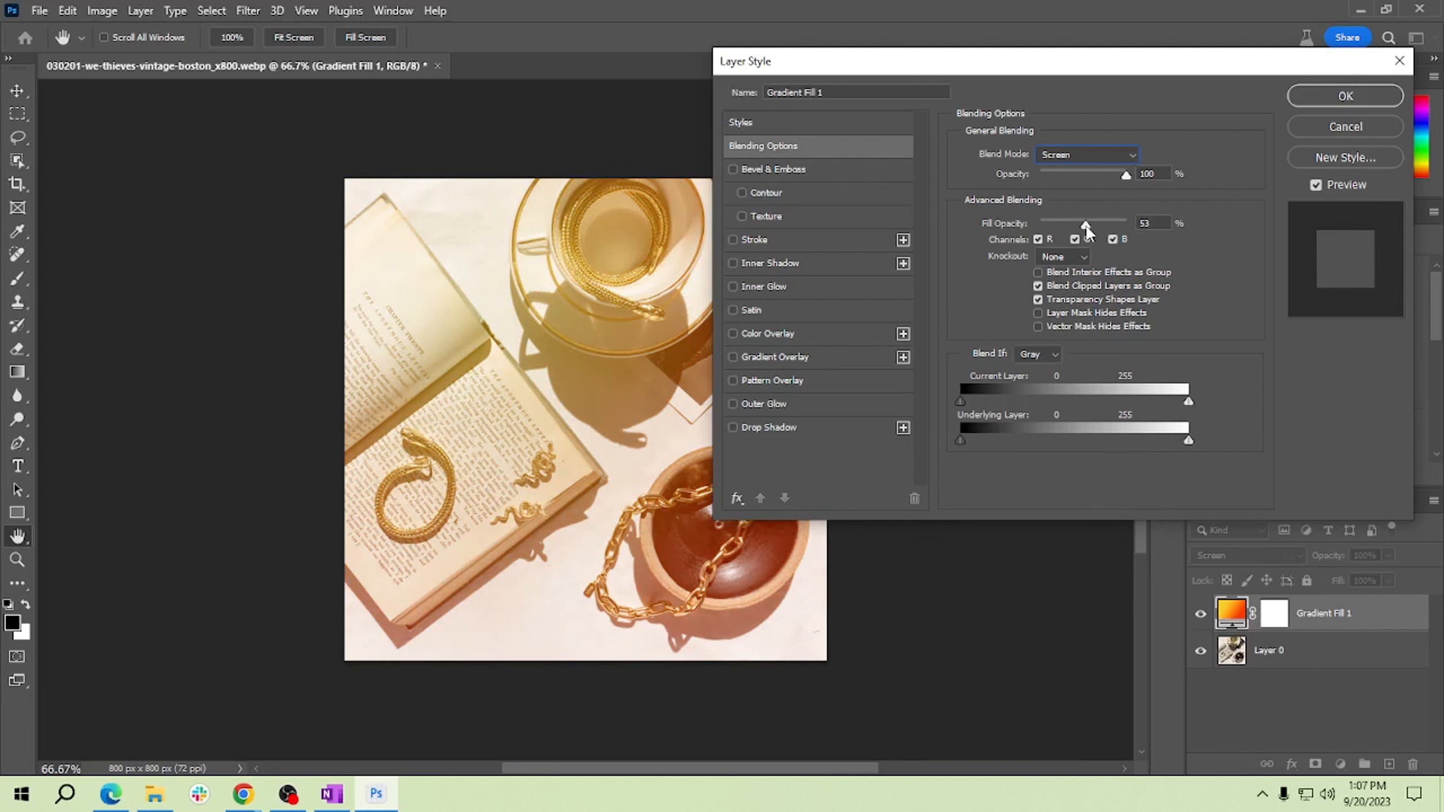
left_click_drag(1124, 174, 1104, 175)
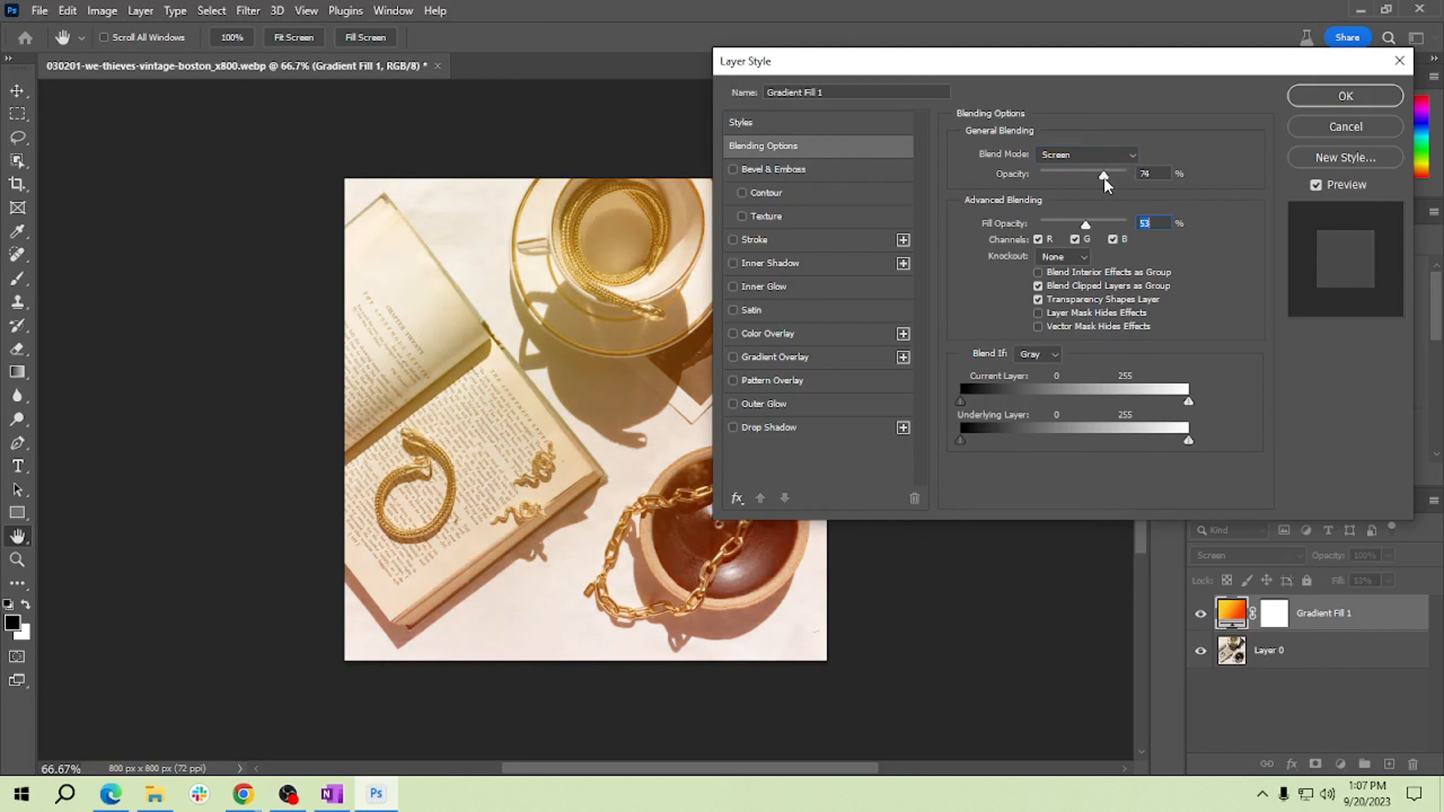
left_click_drag(1103, 175, 1091, 175)
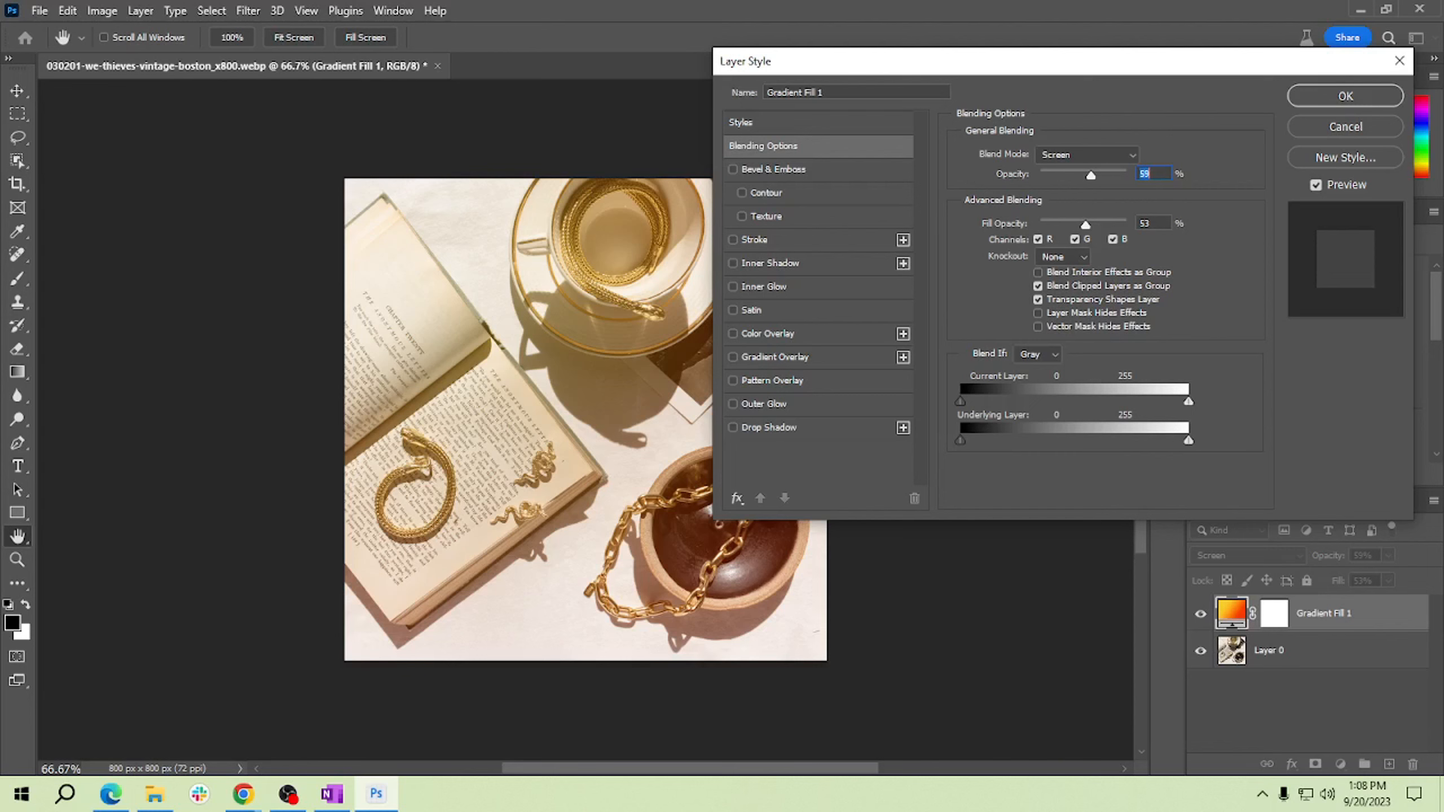
mouse_move(1227, 219)
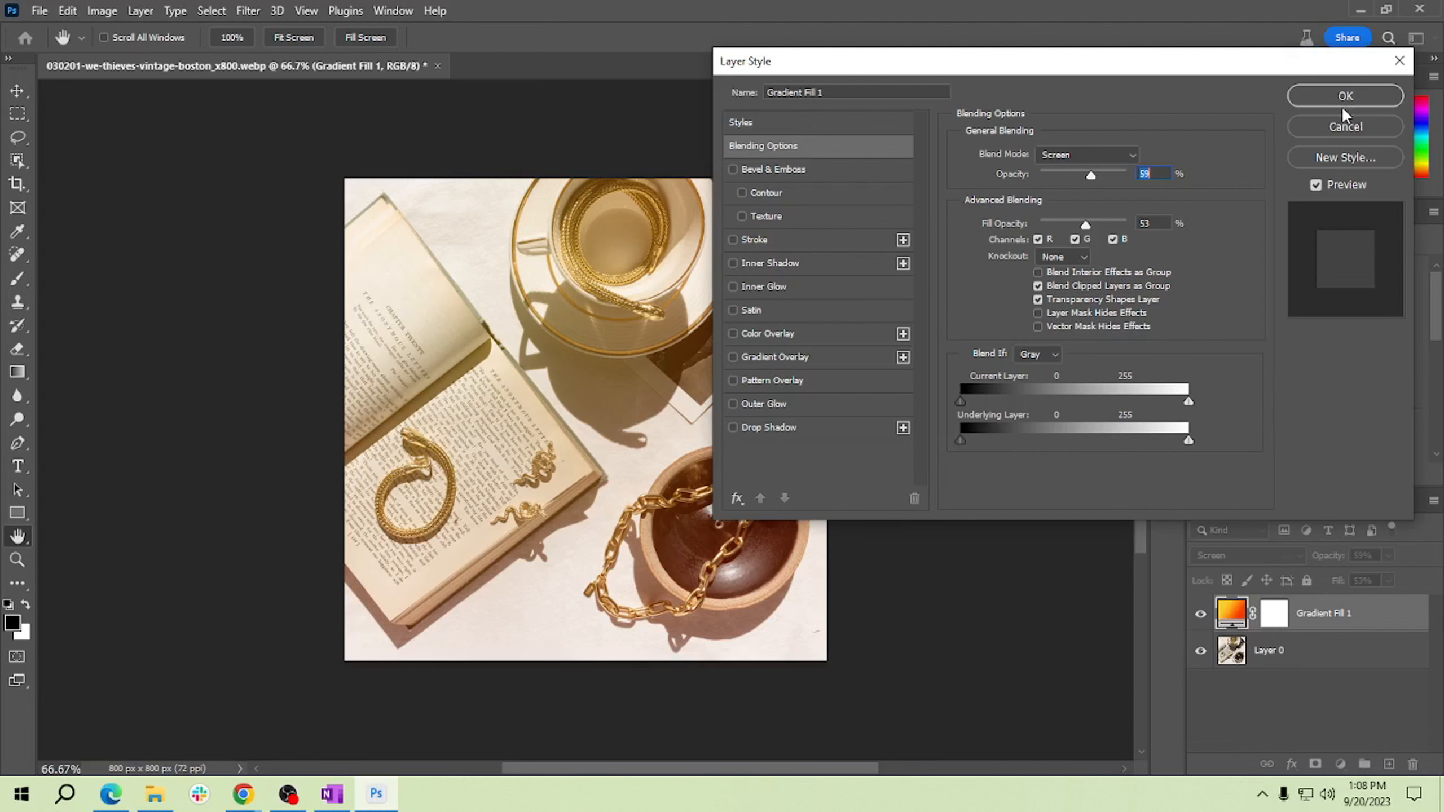
left_click(1345, 96)
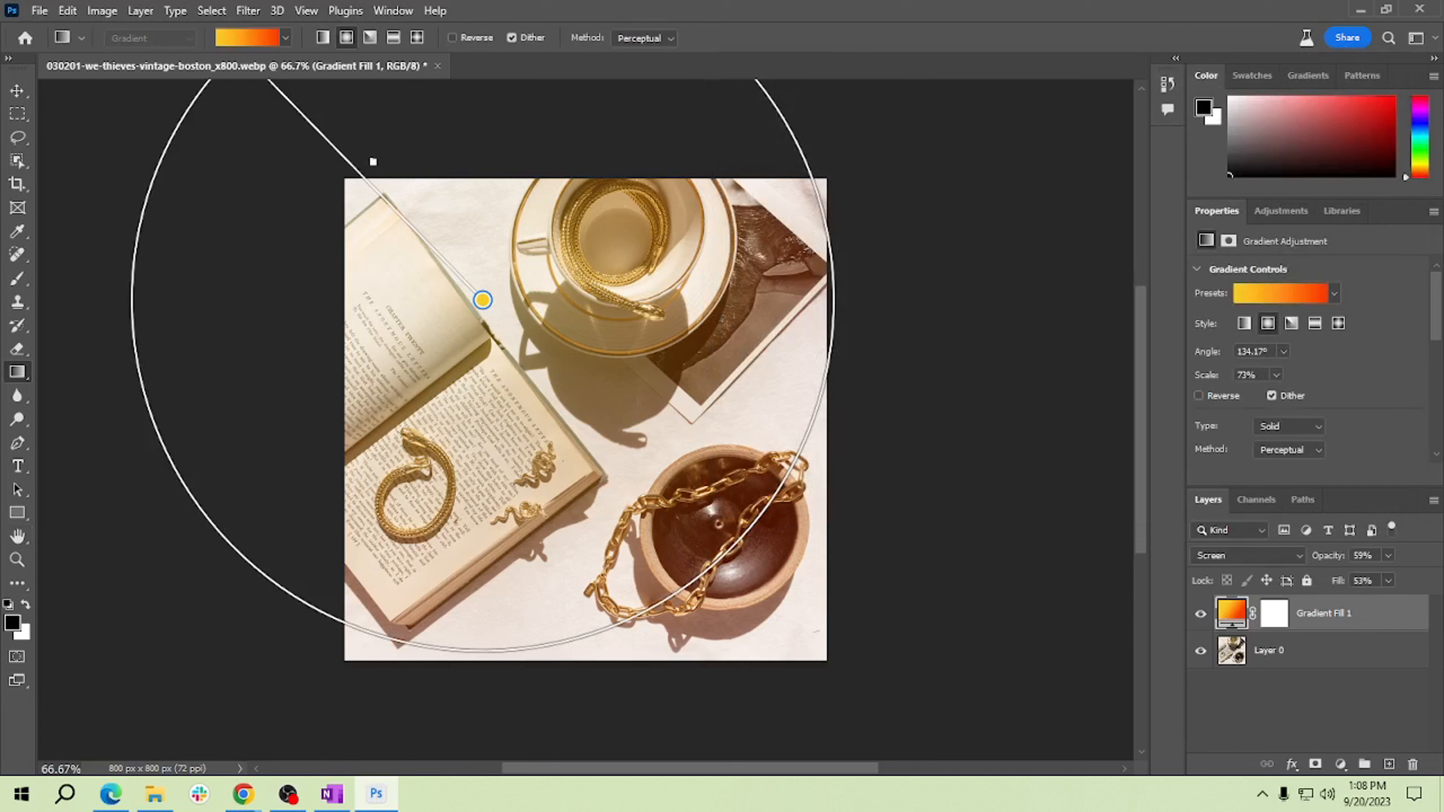